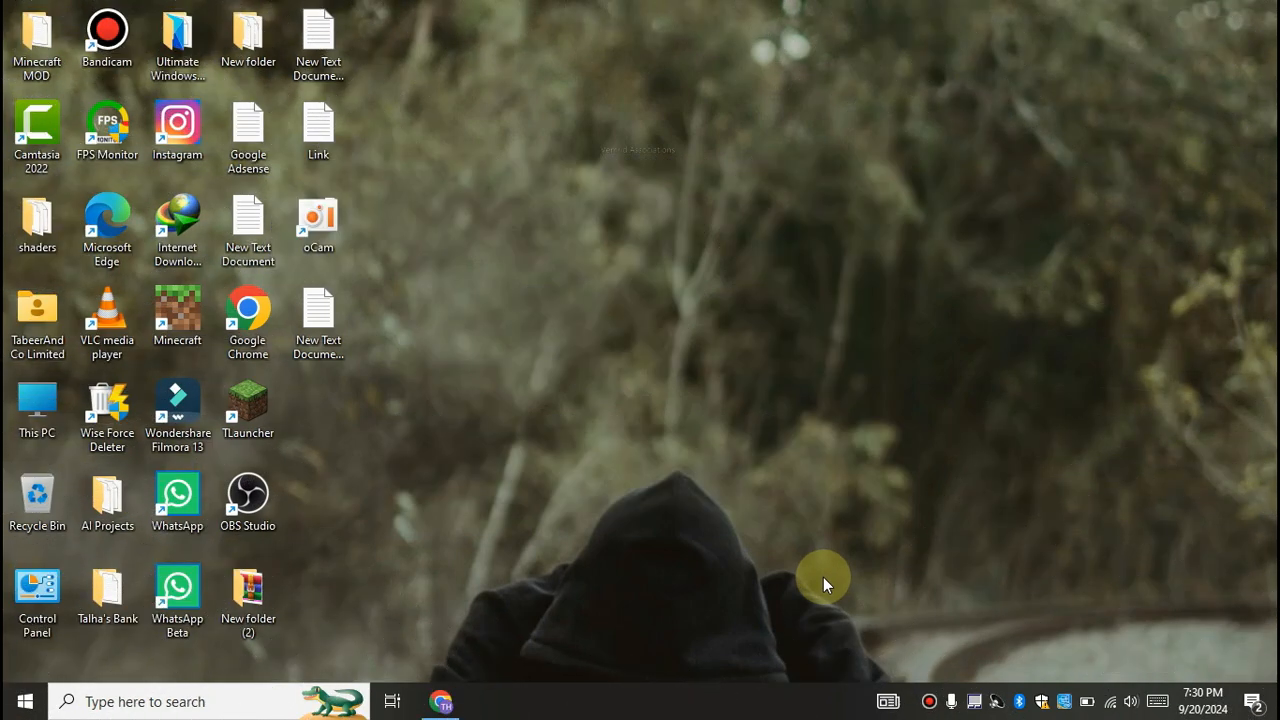
mouse_move(357, 457)
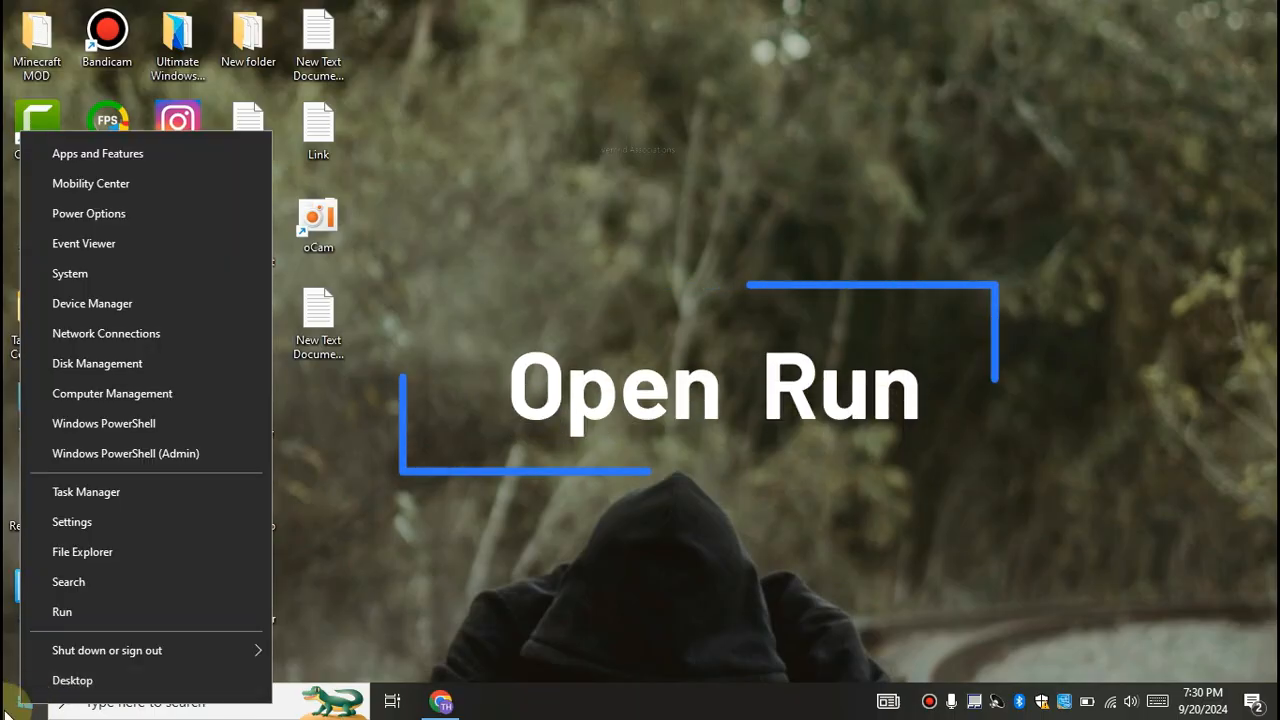
Open the Windows Temp folder from the Run box
left_click(62, 611)
type("t")
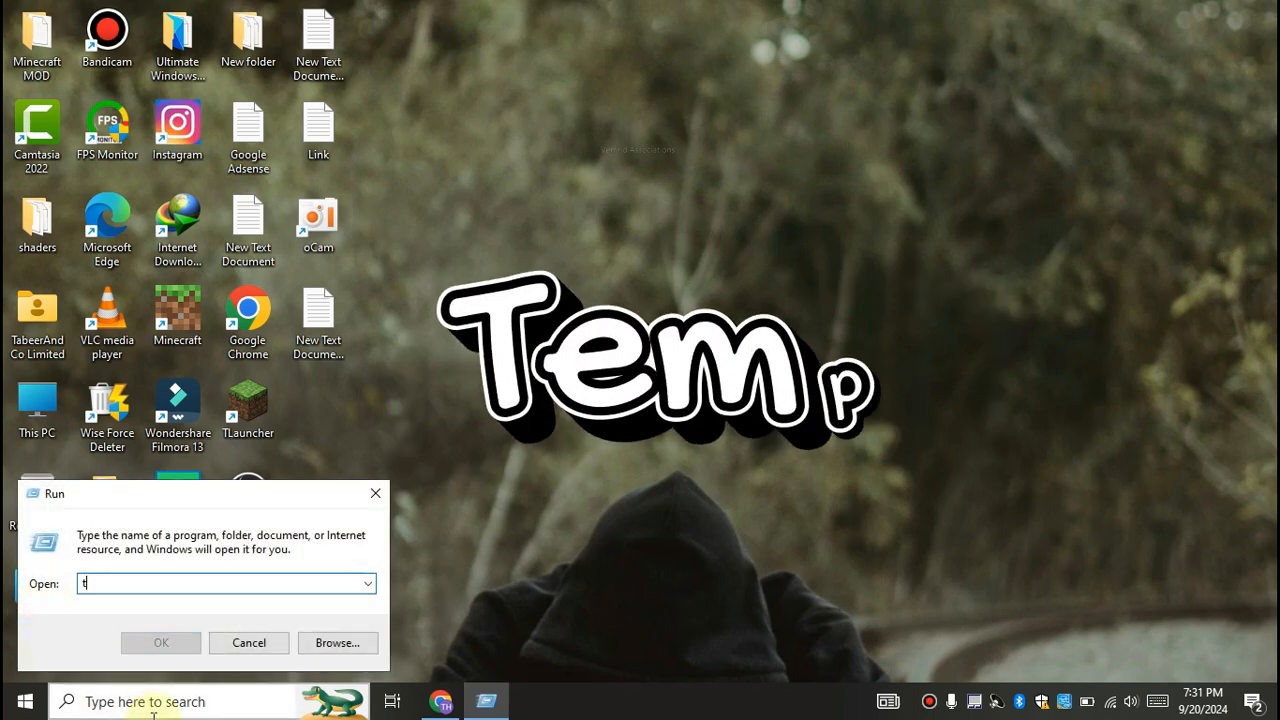
type("emp")
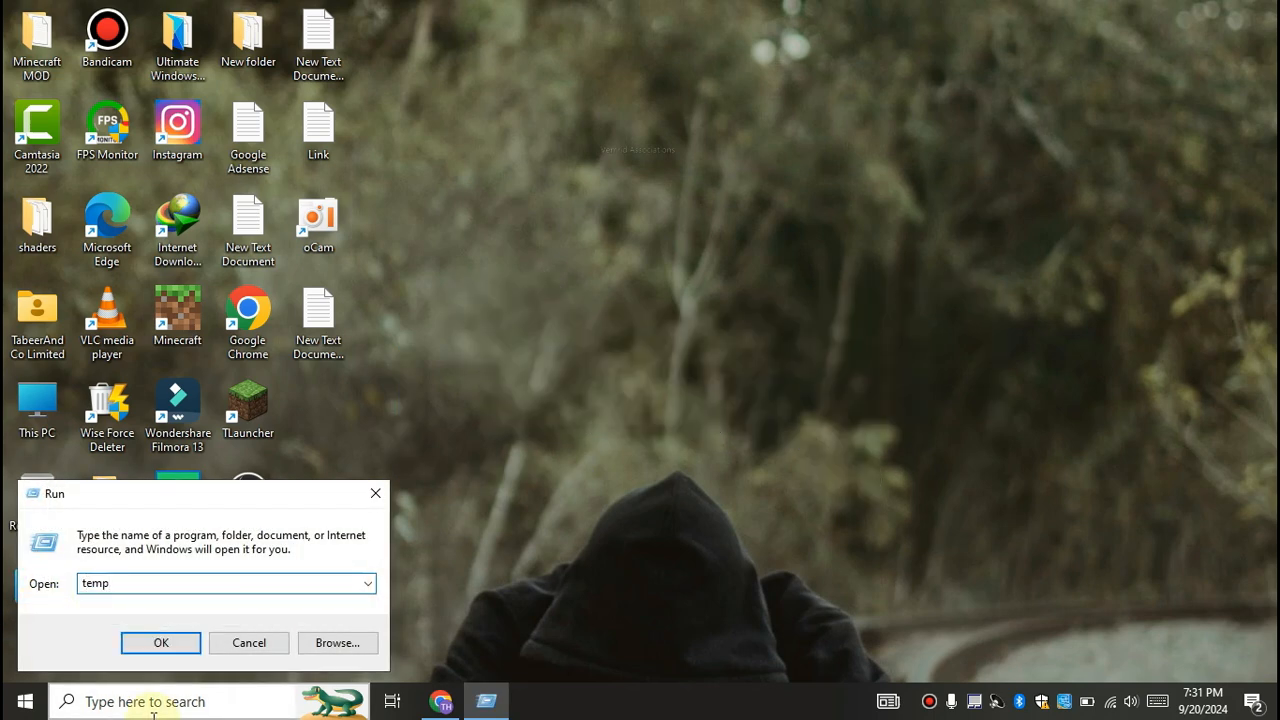
left_click(161, 642)
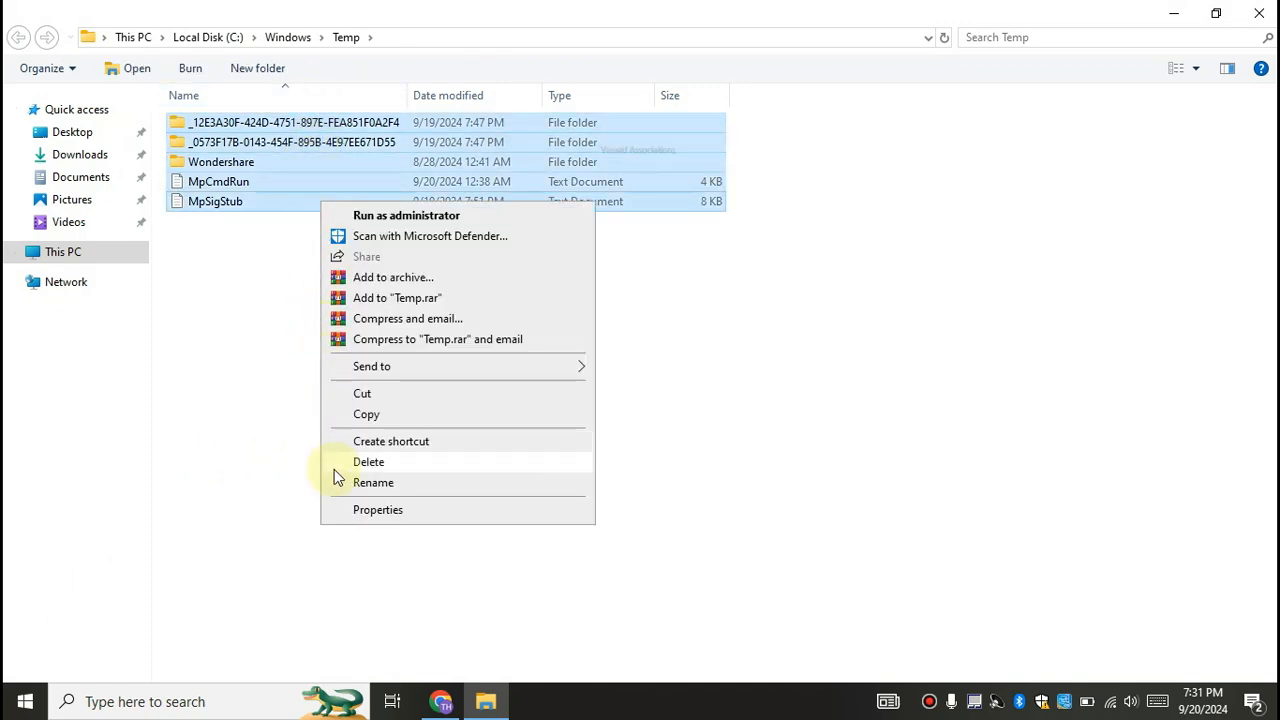
Delete all Temp folder items, skipping every item in use, and close the window
left_click(368, 461)
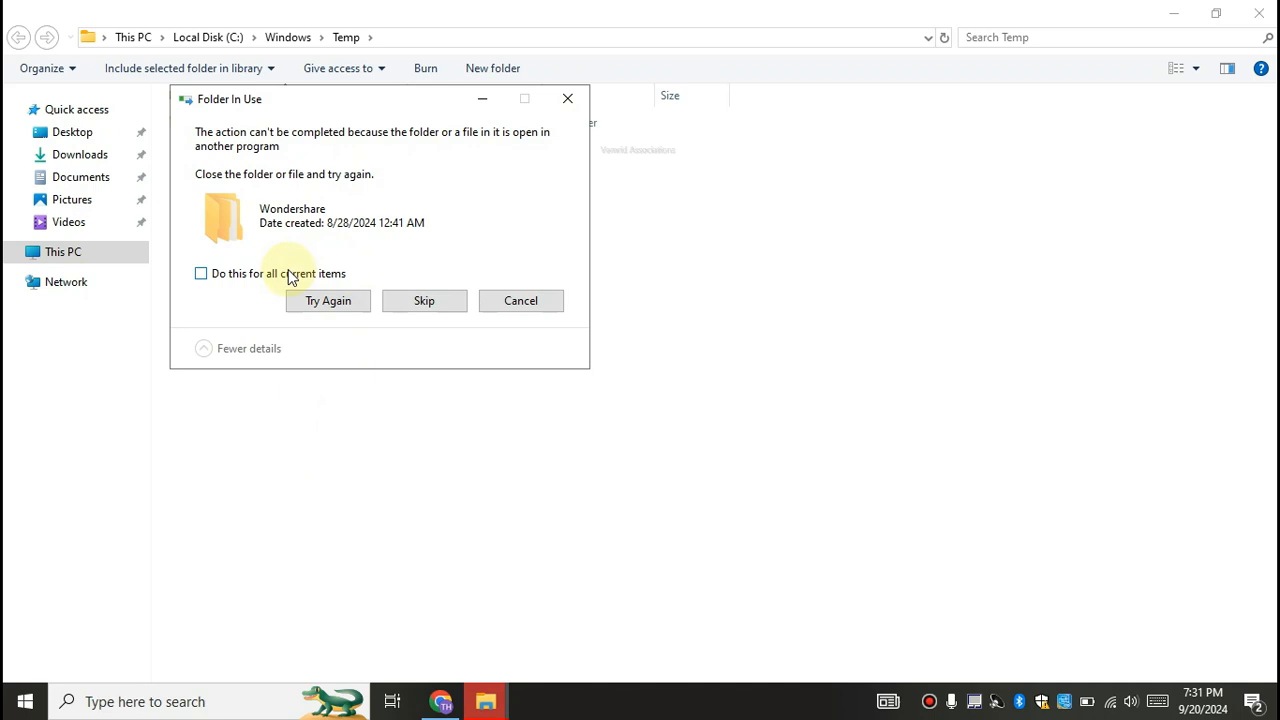
left_click(201, 273)
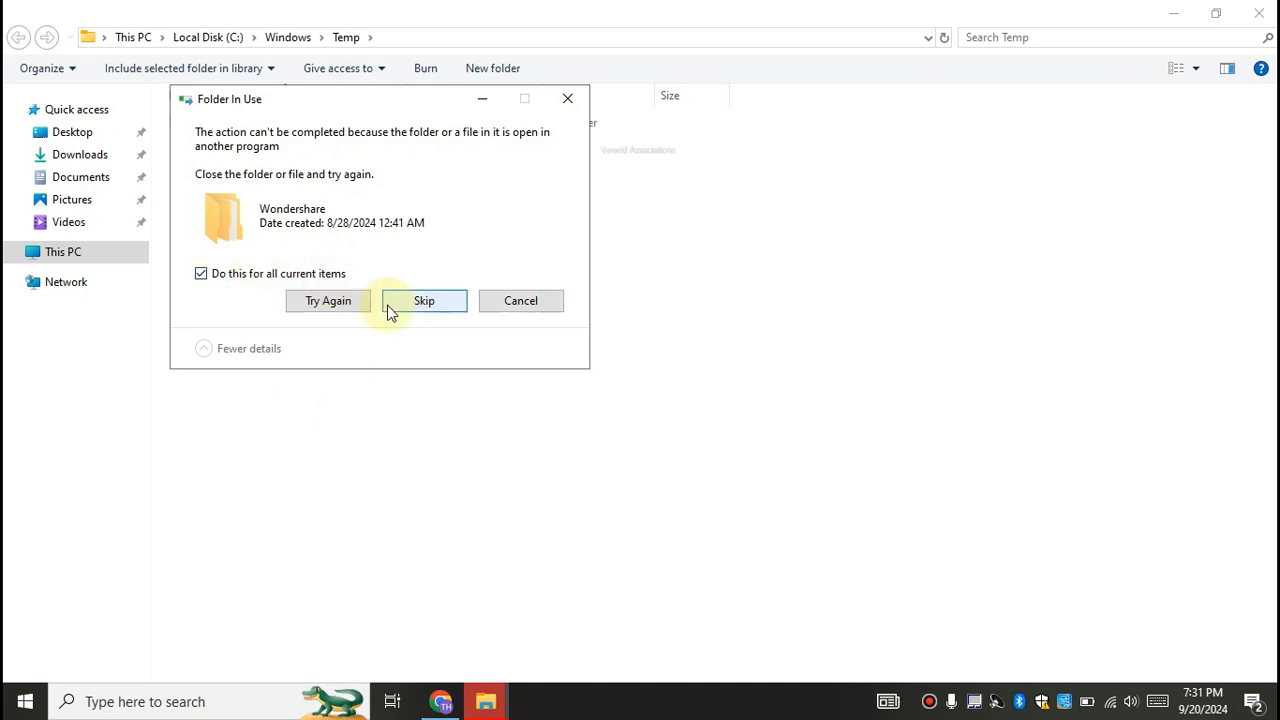
left_click(423, 300)
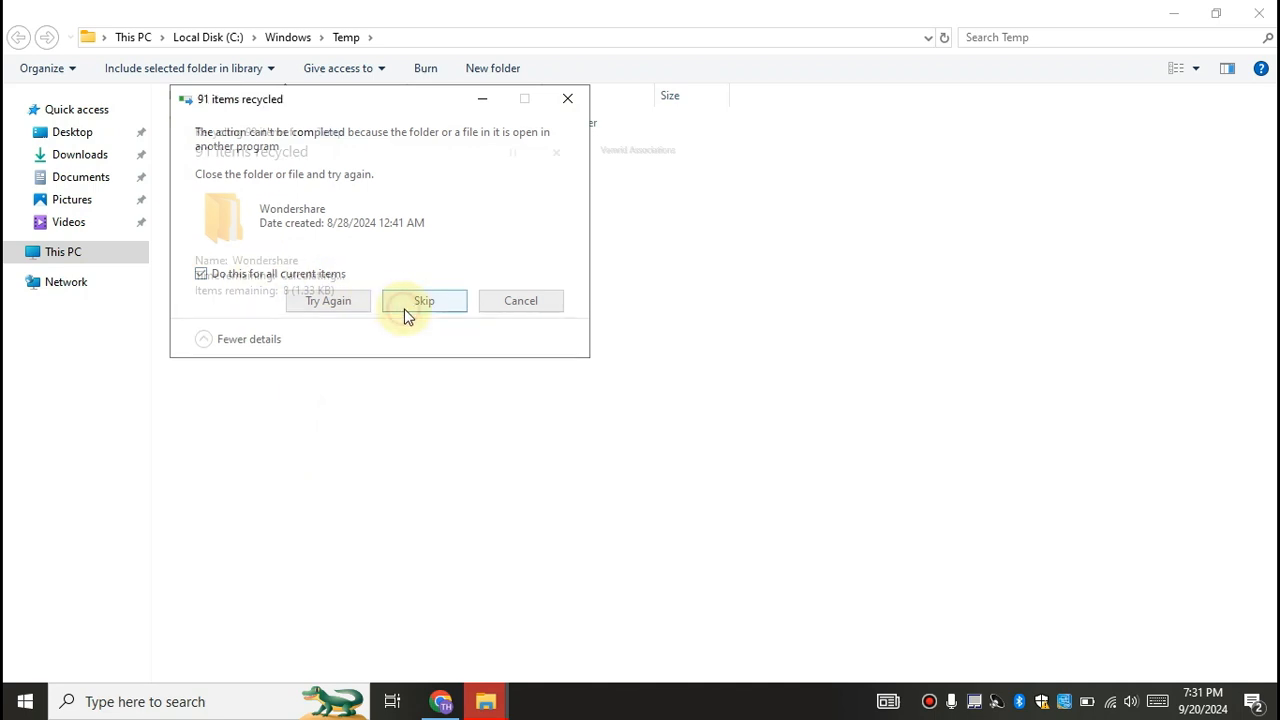
left_click(423, 300)
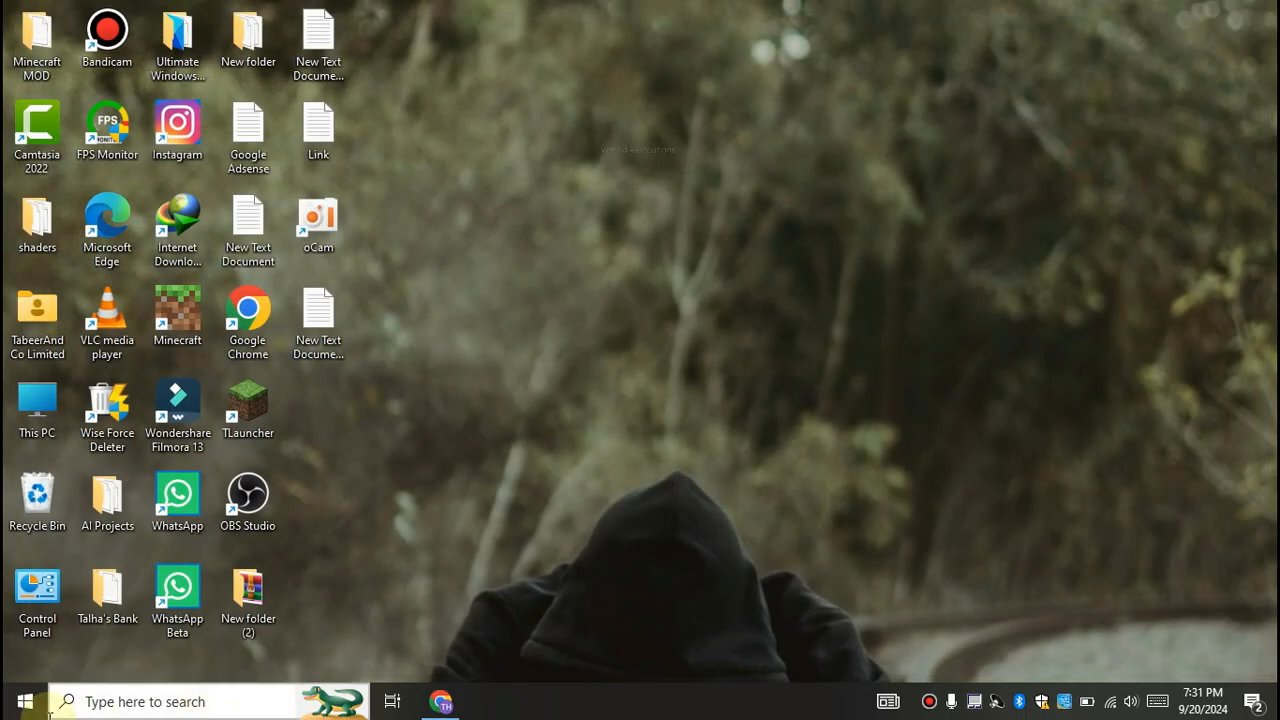
Open the user's %temp% folder with Win+R
key("Win+r")
type("%")
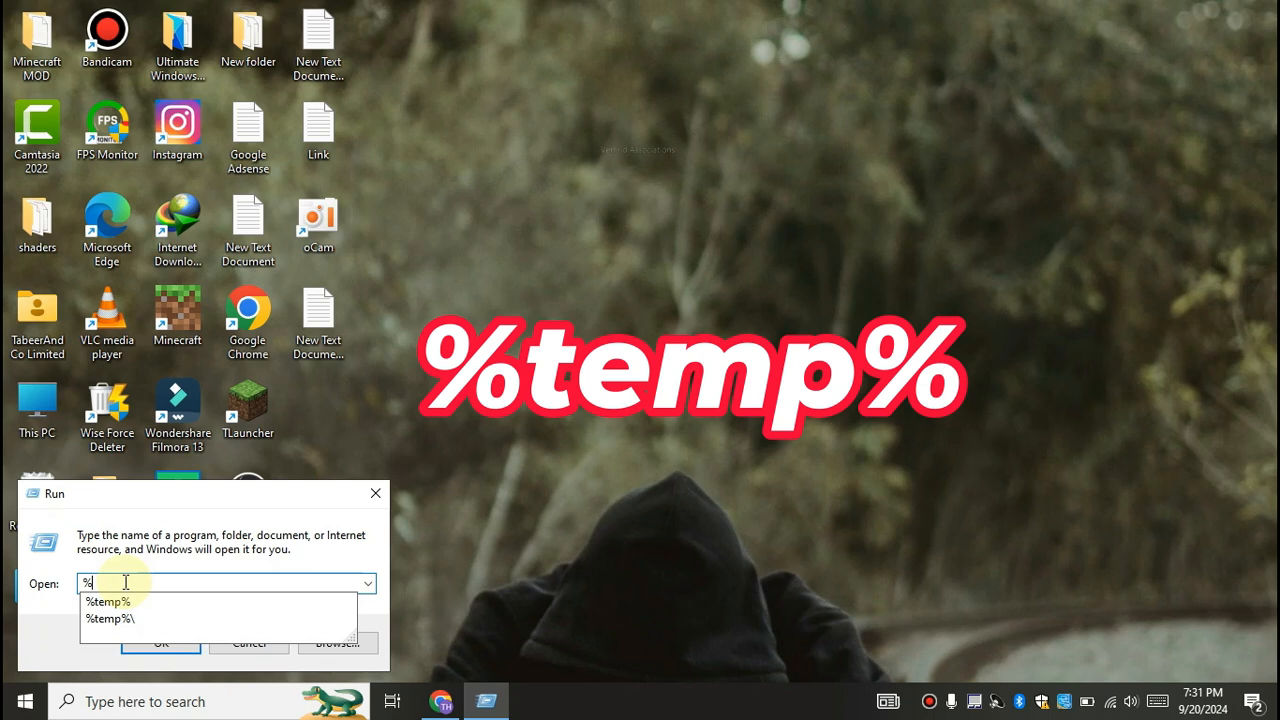
type("temp%")
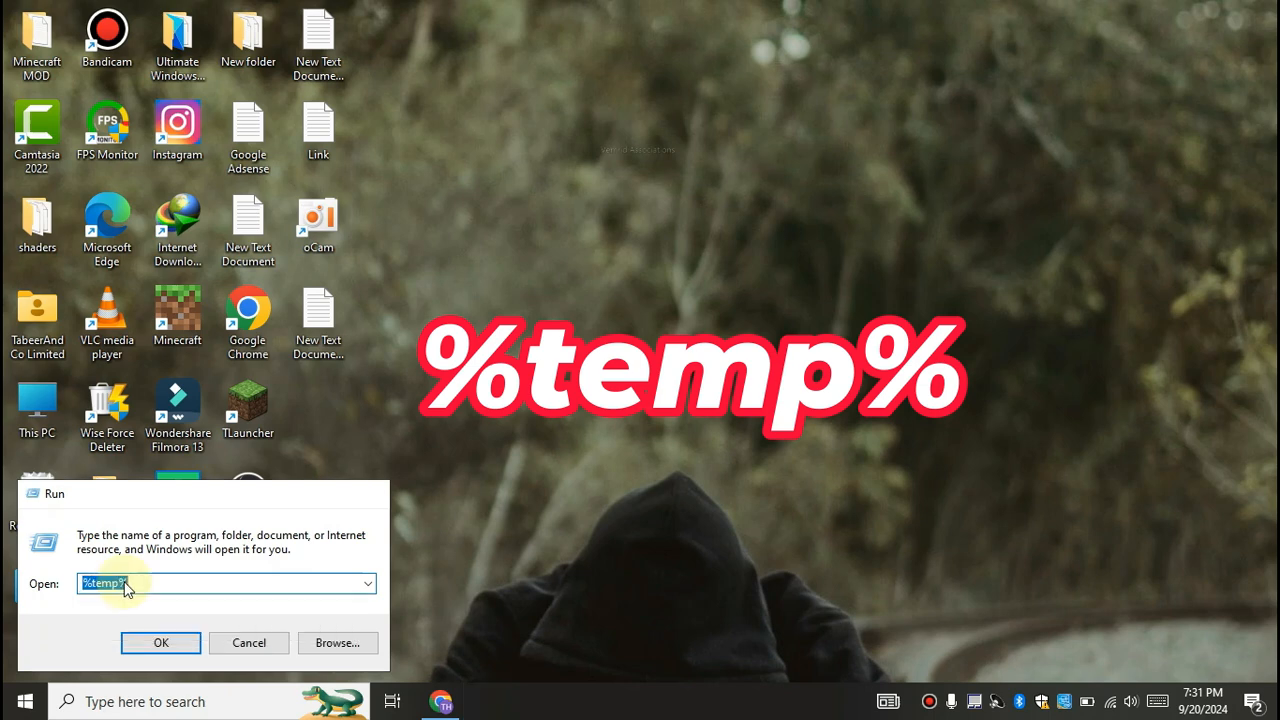
left_click(160, 642)
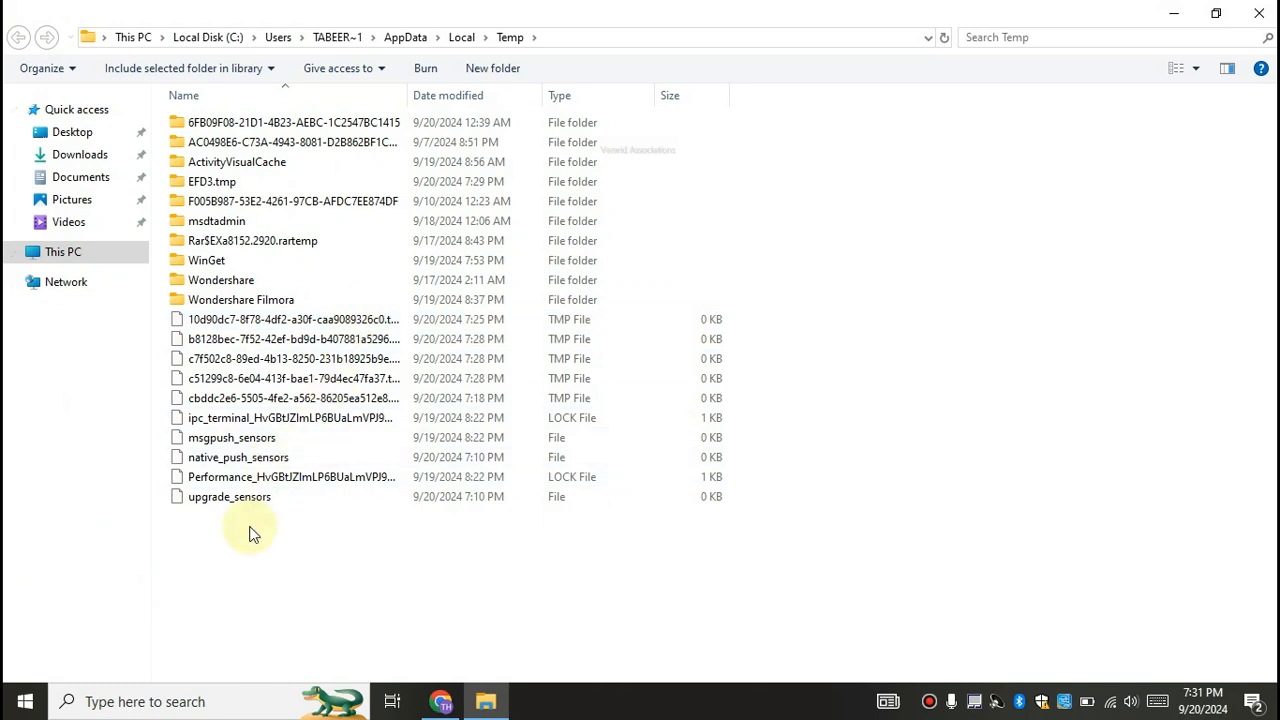
Delete all %temp% items with admin permission, skipping the Chrome file and the in-use folder
right_click(250, 530)
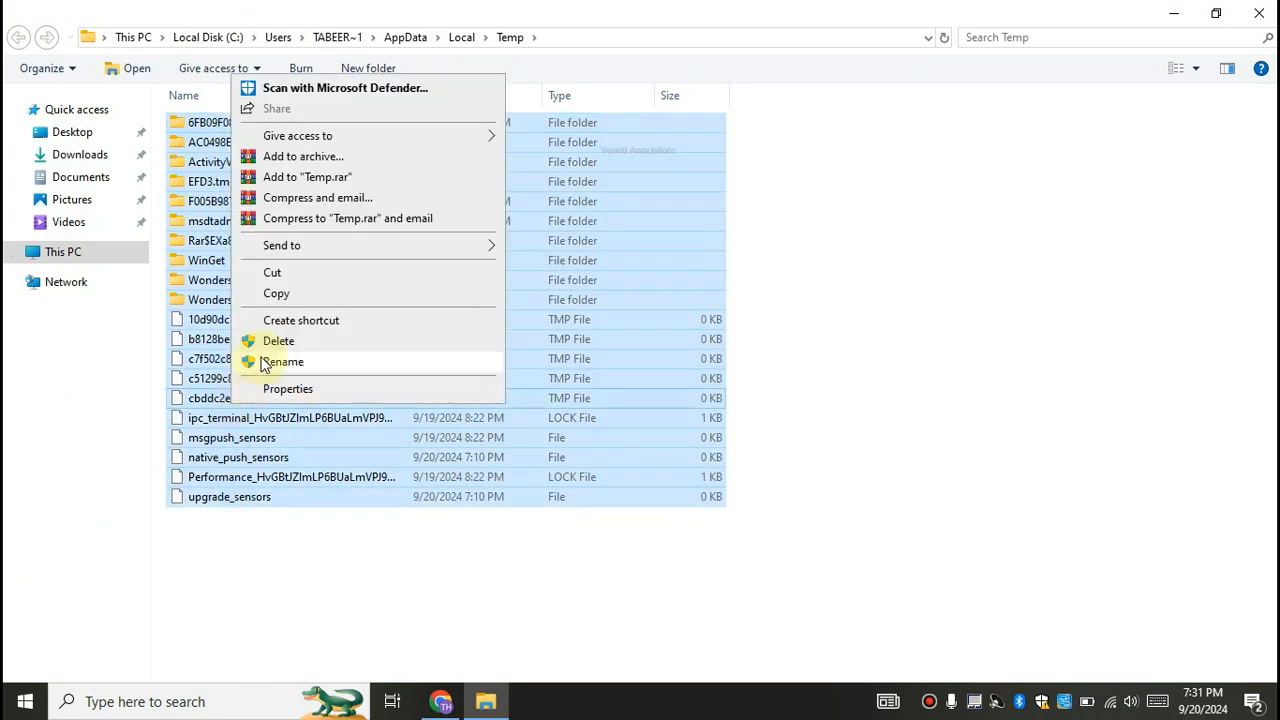
left_click(278, 340)
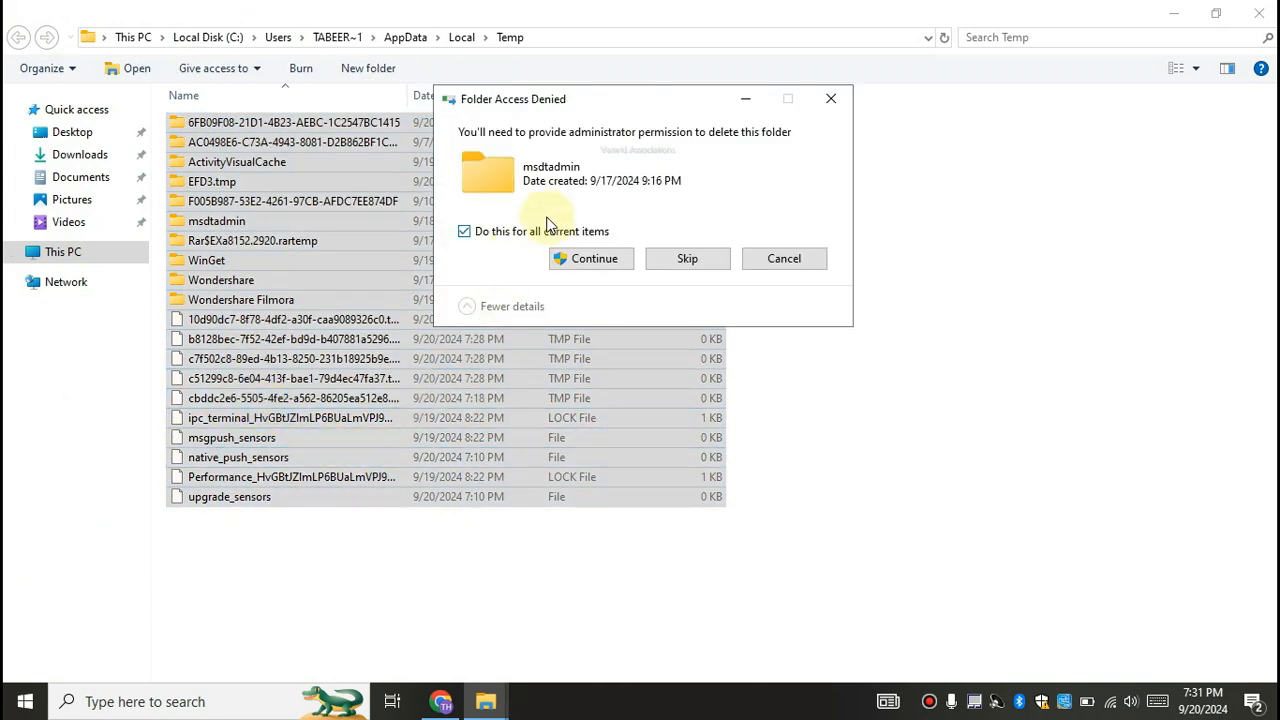
left_click(591, 258)
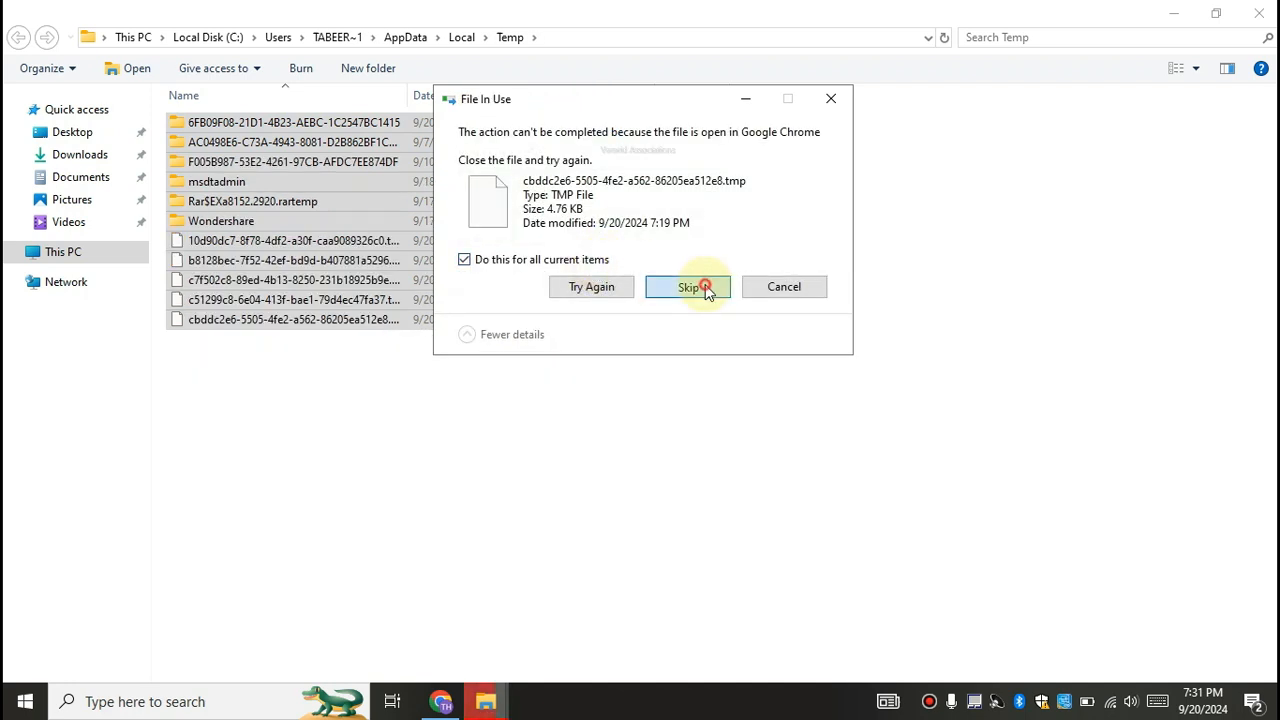
left_click(688, 287)
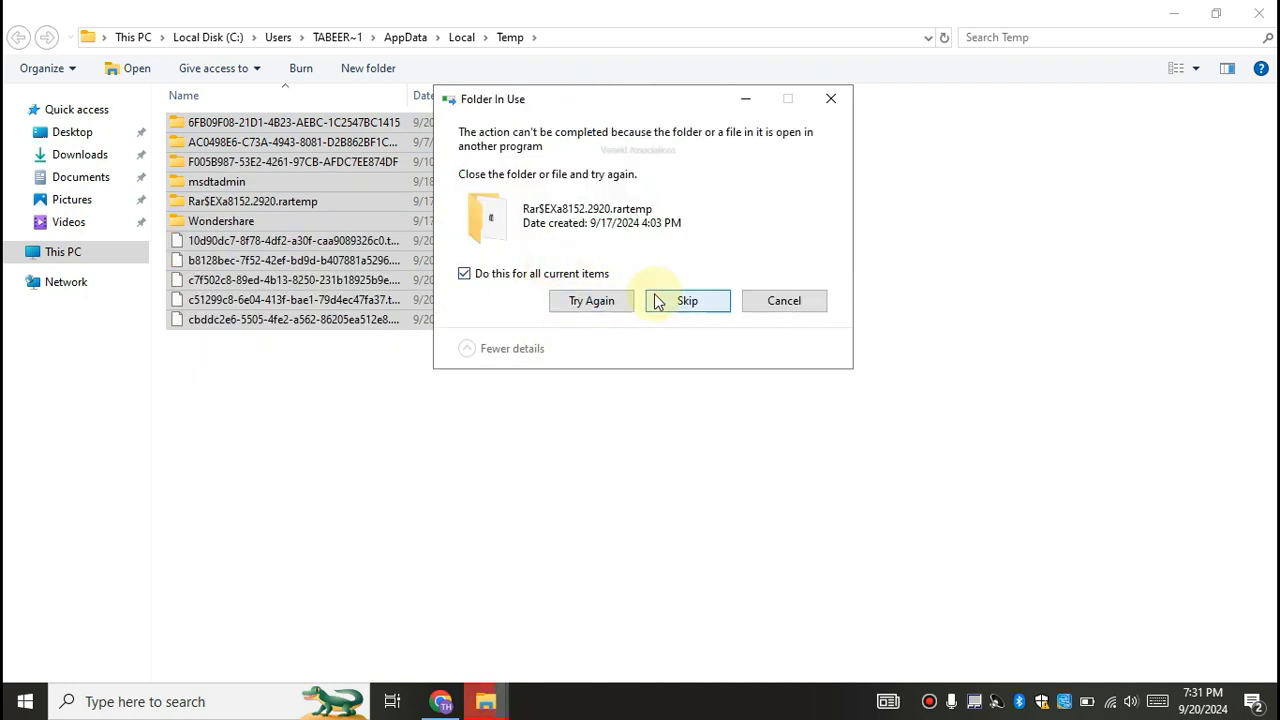
left_click(687, 300)
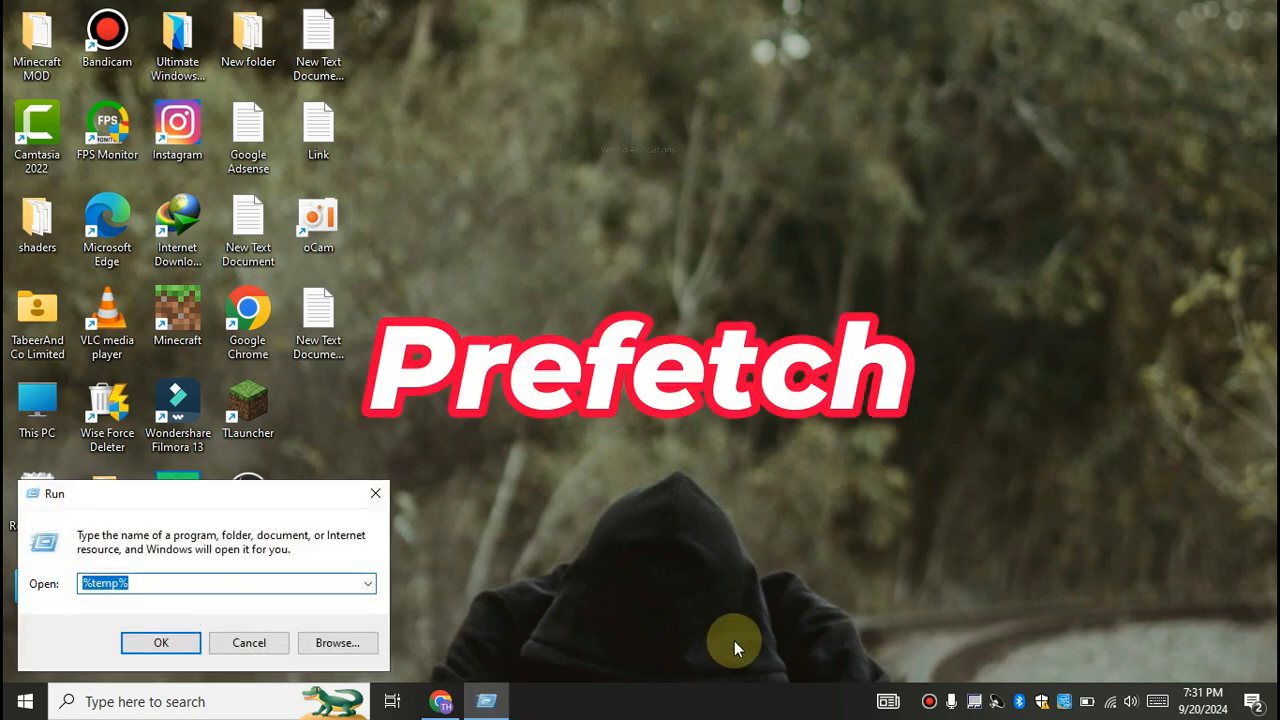
Open Prefetch, grant folder access, and delete its files, skipping those SysMain is using
type("prefetch")
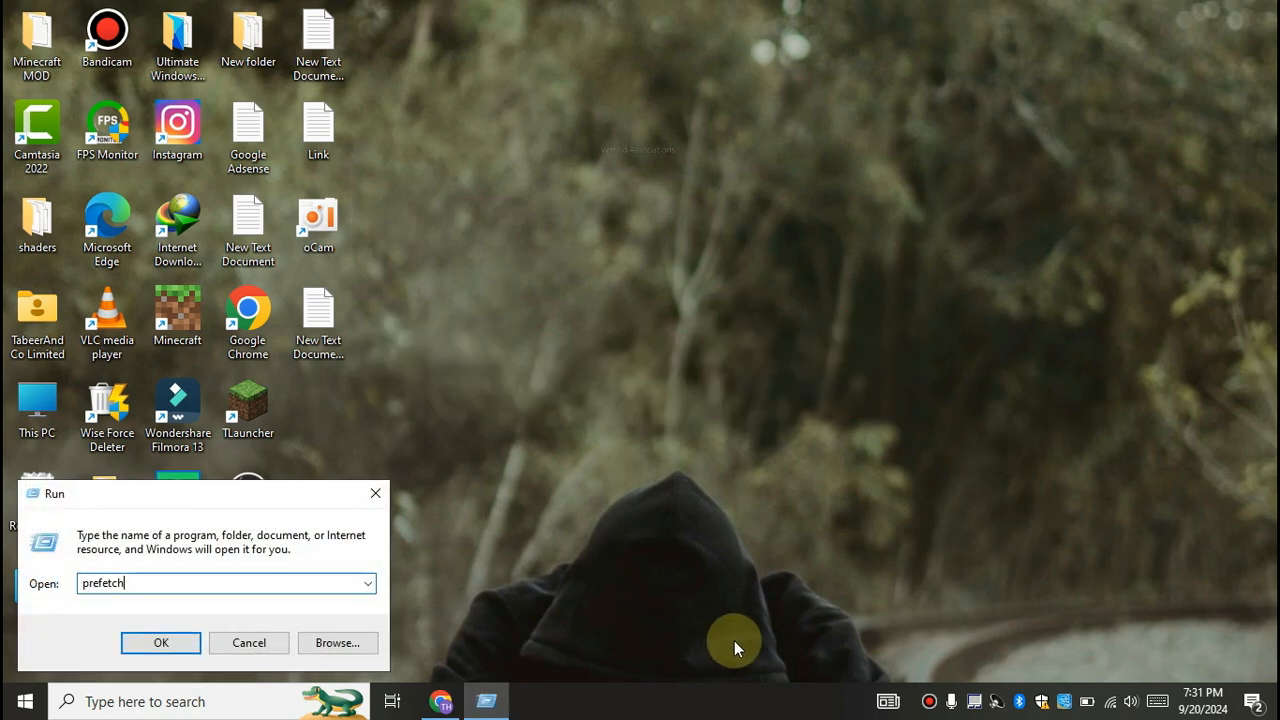
left_click(160, 642)
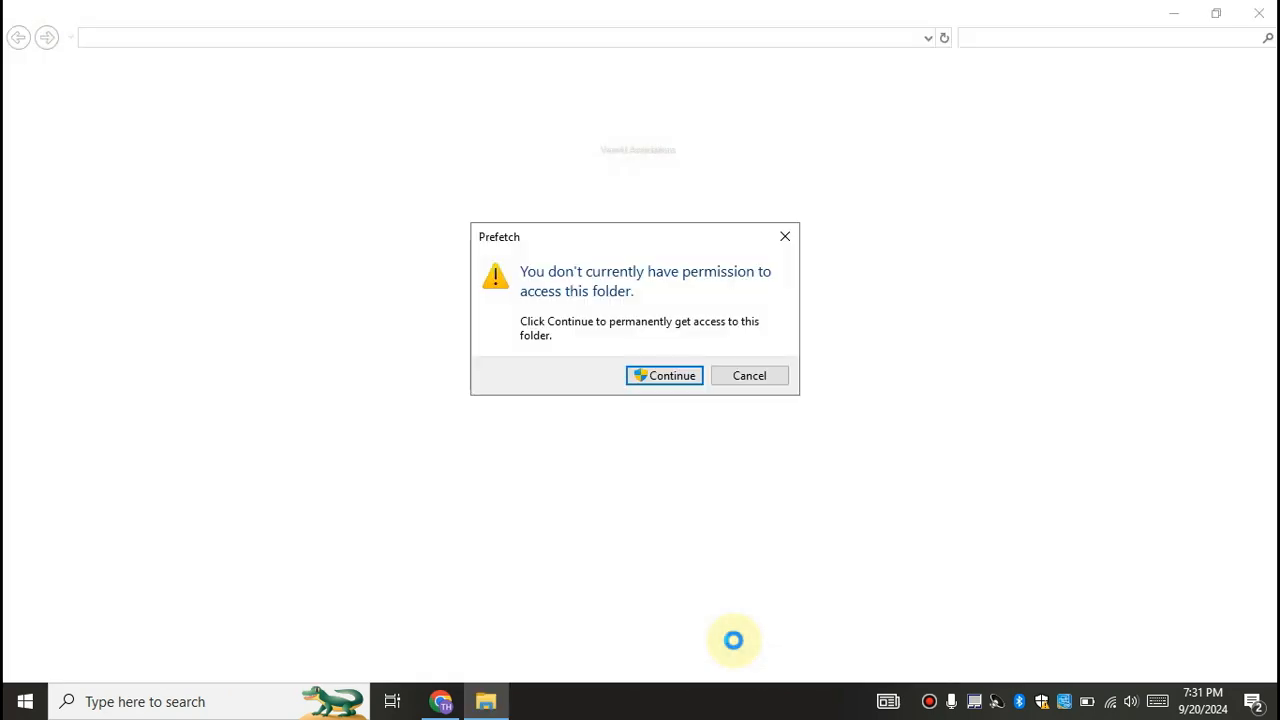
left_click(664, 375)
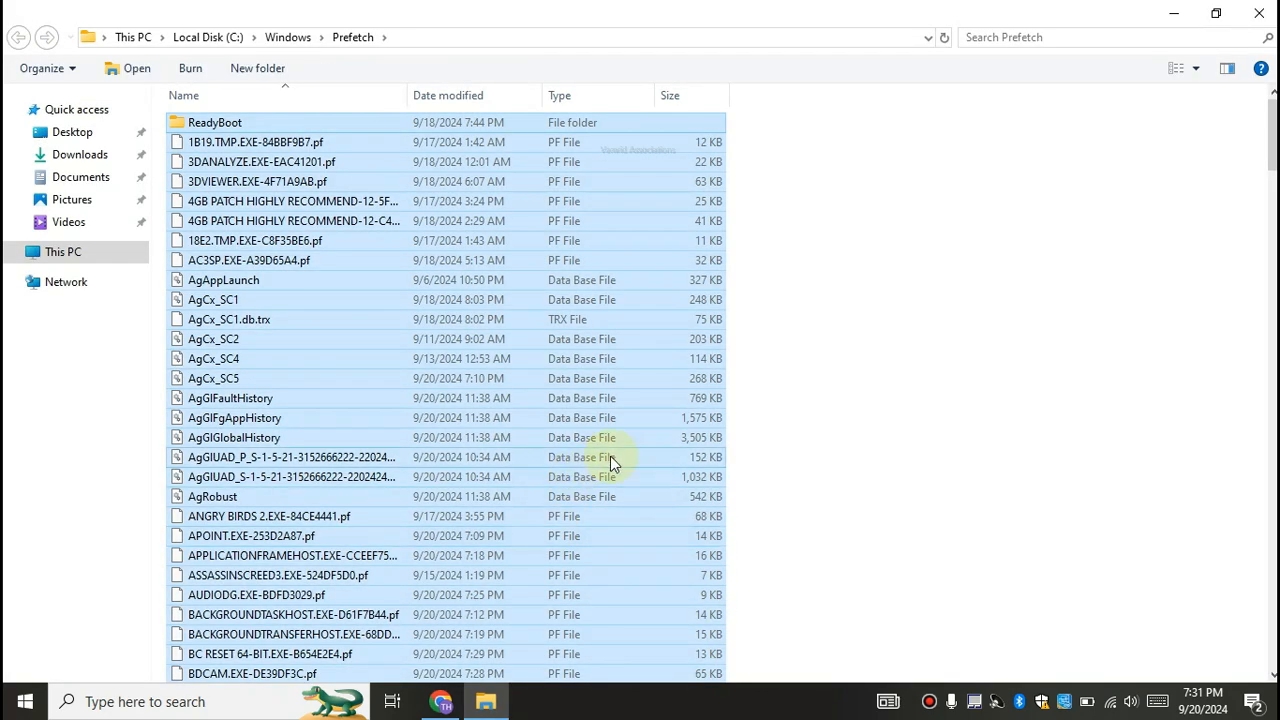
mouse_move(760, 408)
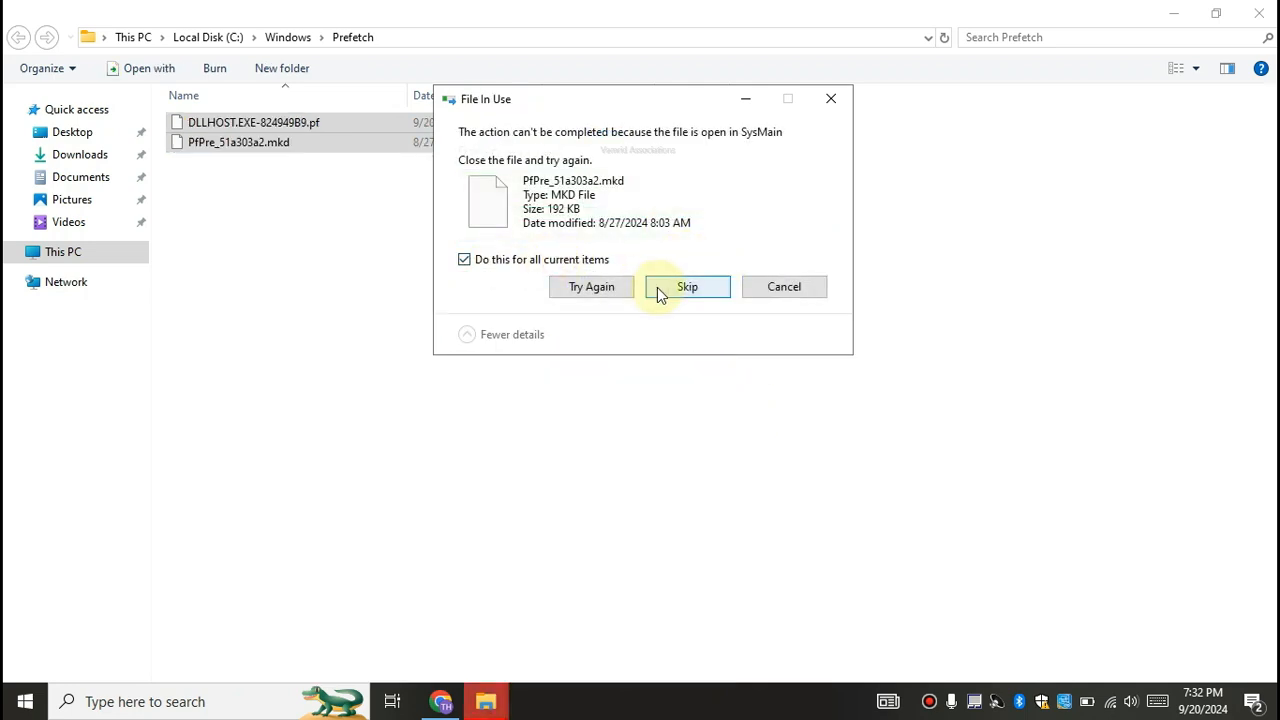
left_click(687, 286)
type("d")
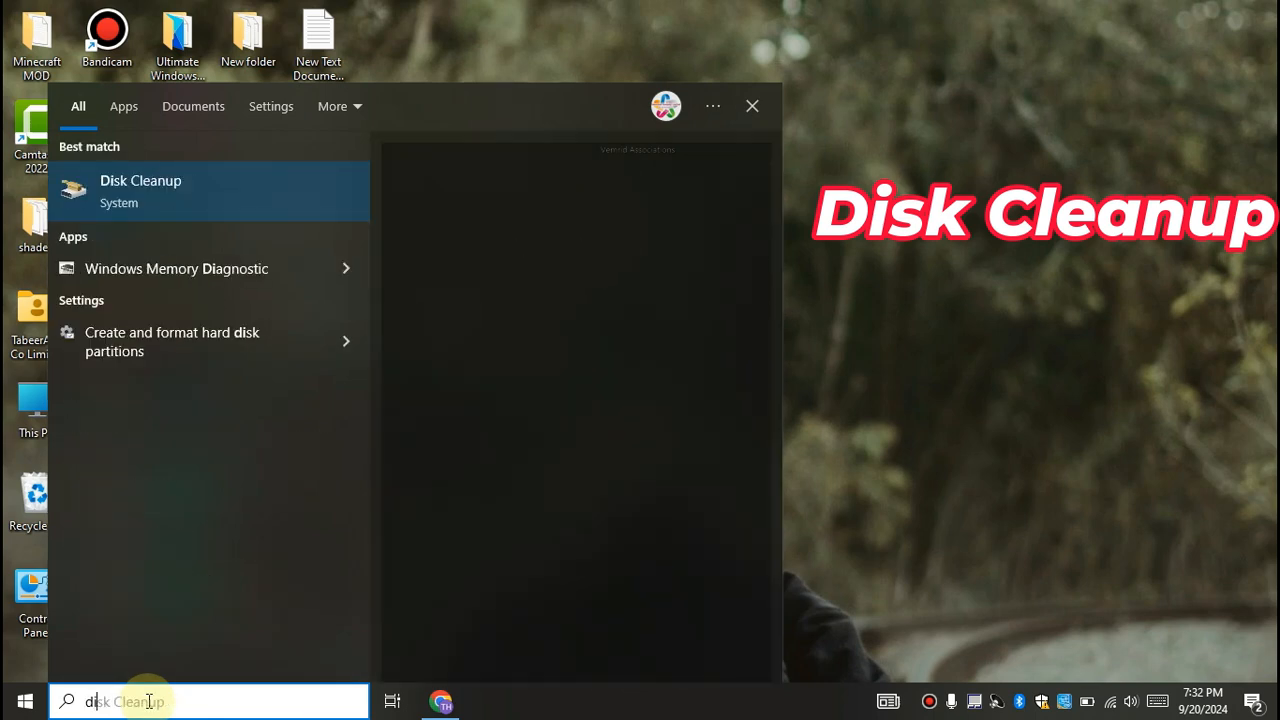
Run Disk Cleanup on drive C: and permanently delete the checked files, granting Temp folder access
left_click(140, 190)
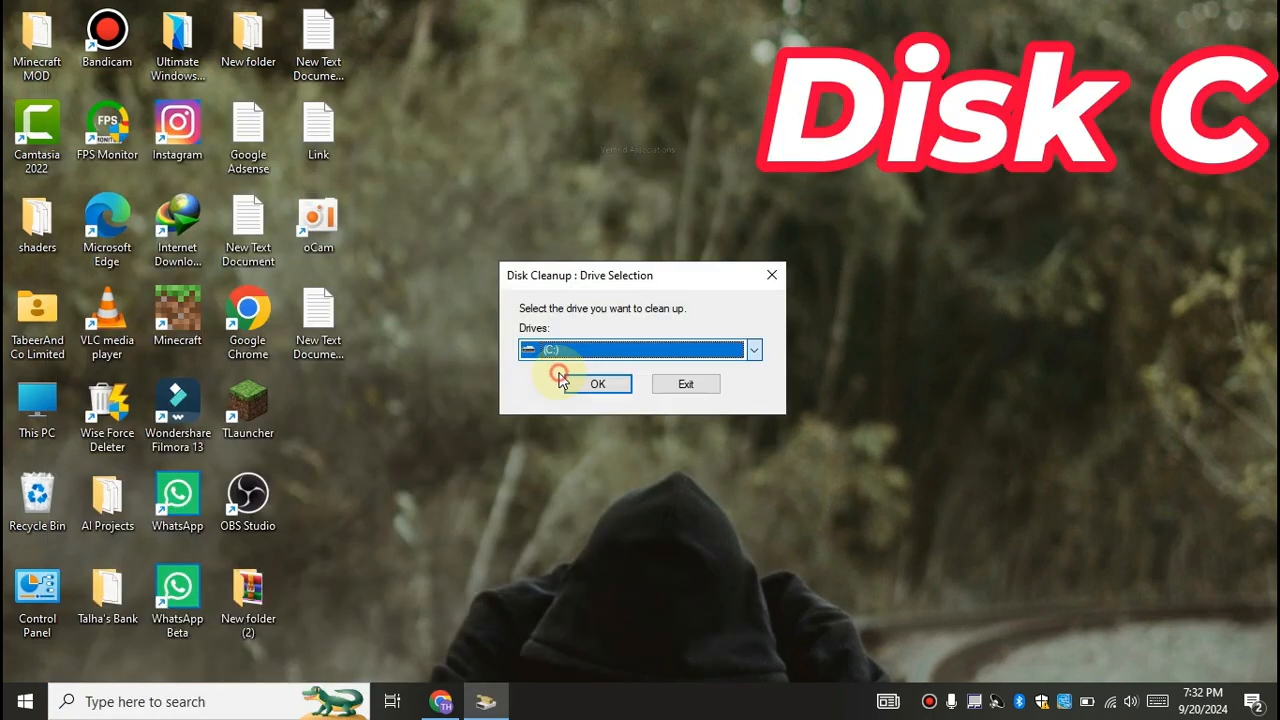
left_click(597, 384)
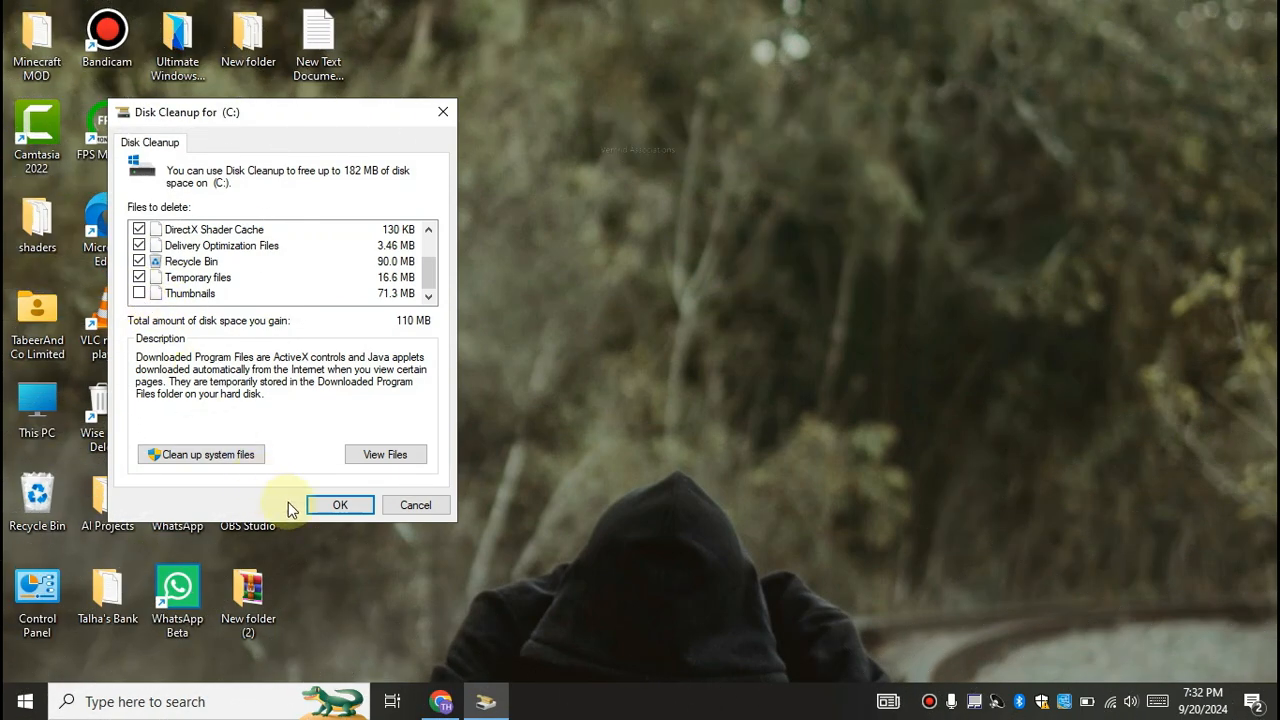
left_click(340, 504)
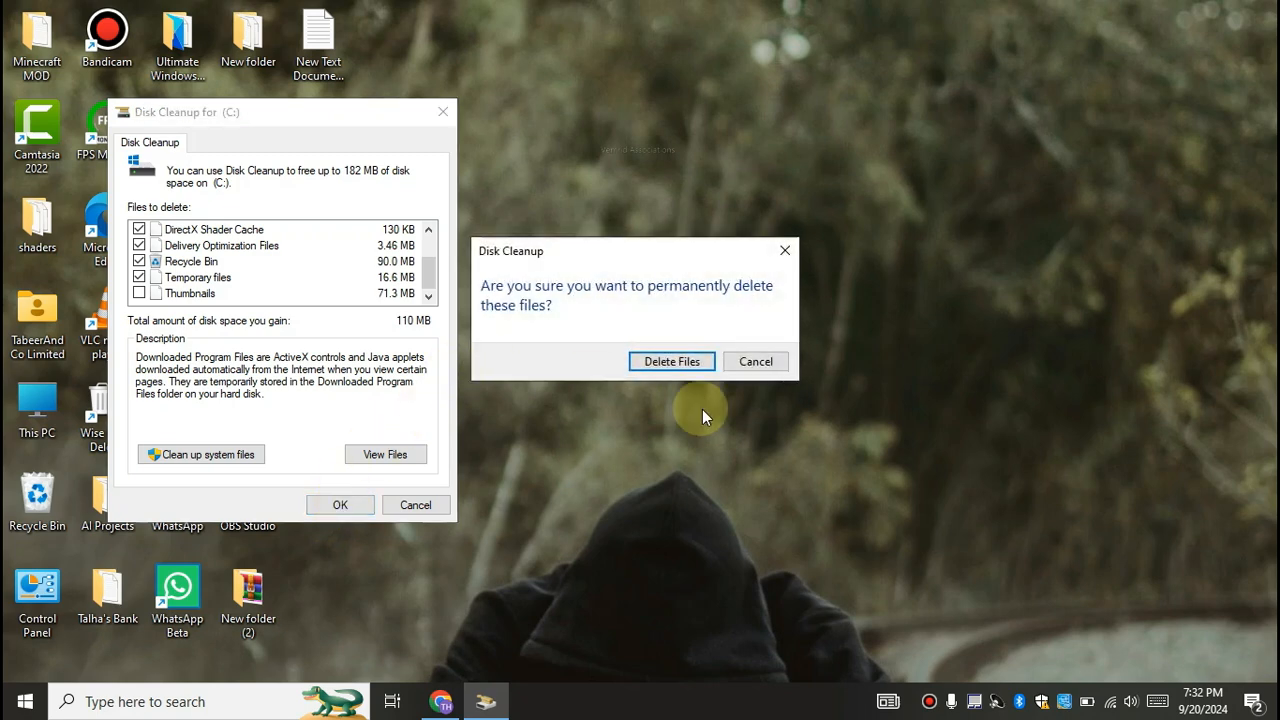
left_click(671, 361)
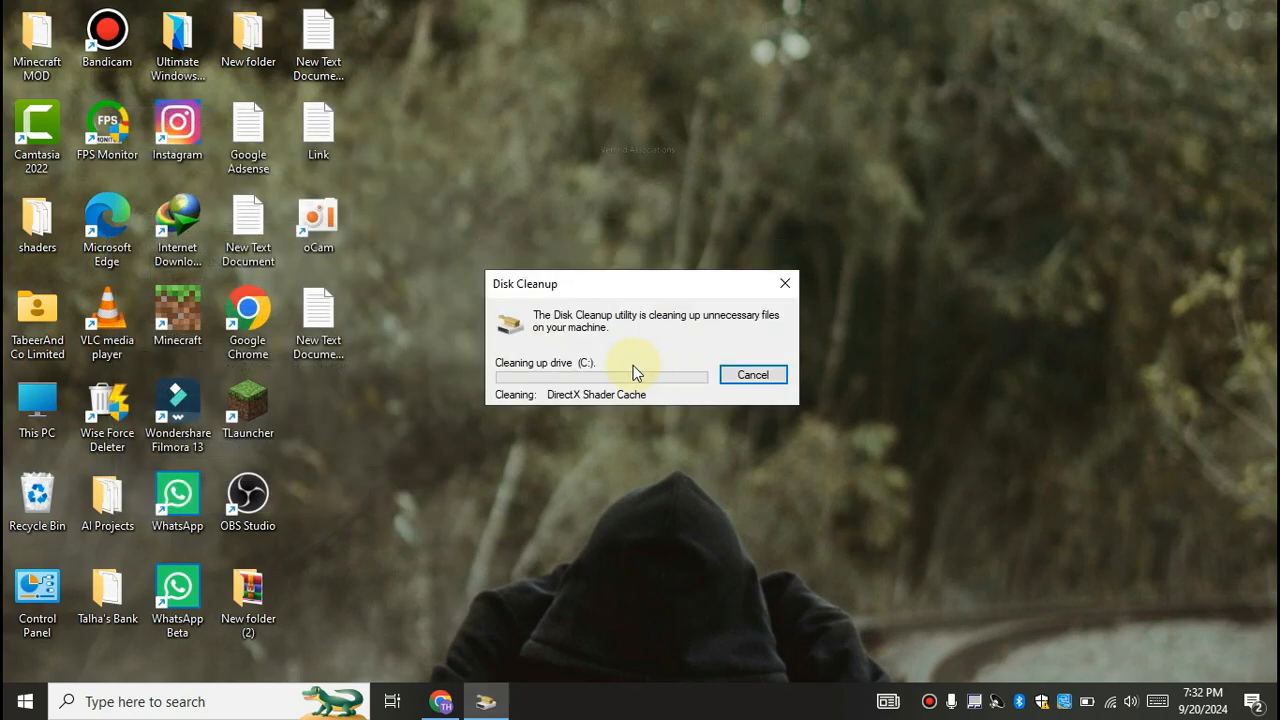
mouse_move(640, 350)
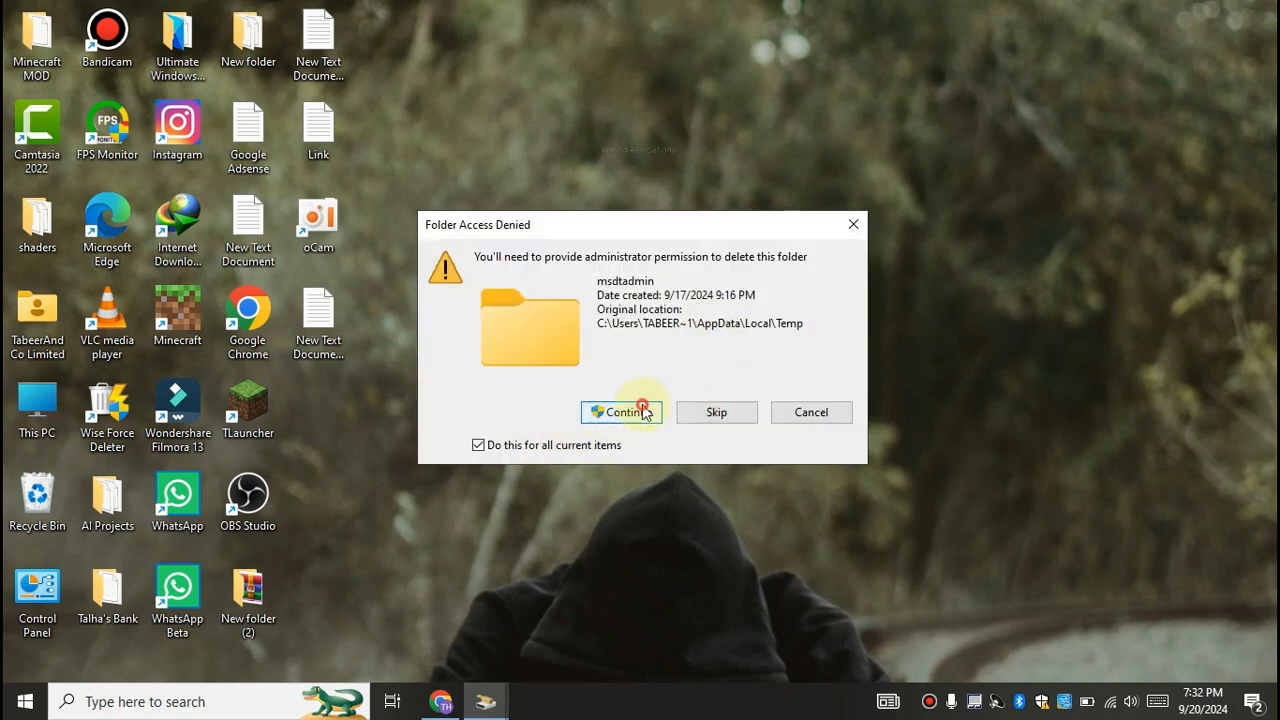
left_click(622, 412)
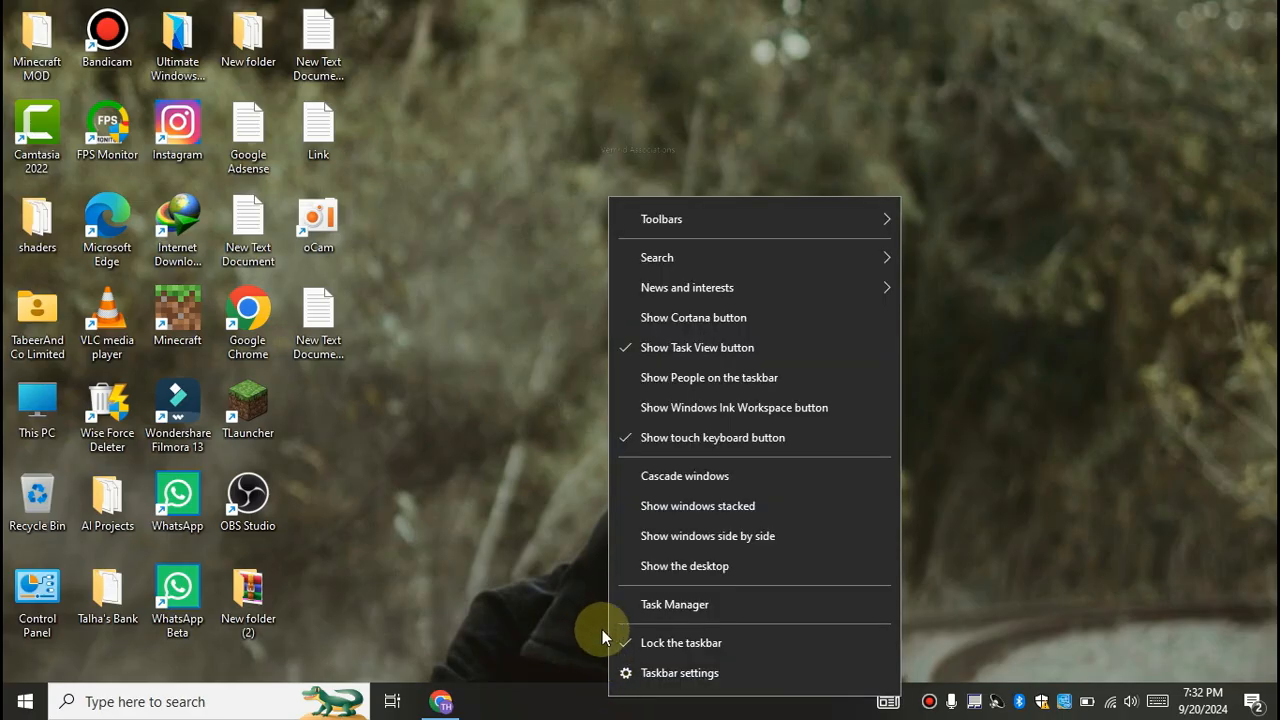
Show Task Manager's Startup list and bring up options for the WhatsApp entry
left_click(674, 604)
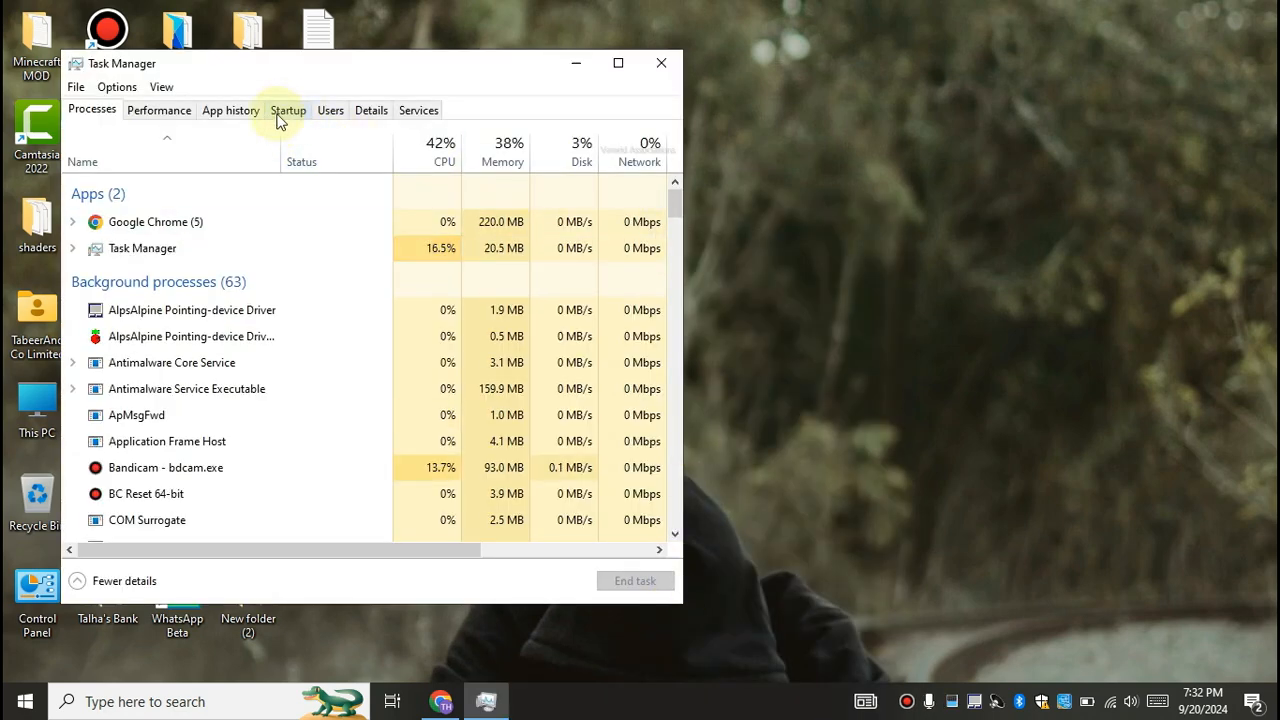
left_click(288, 110)
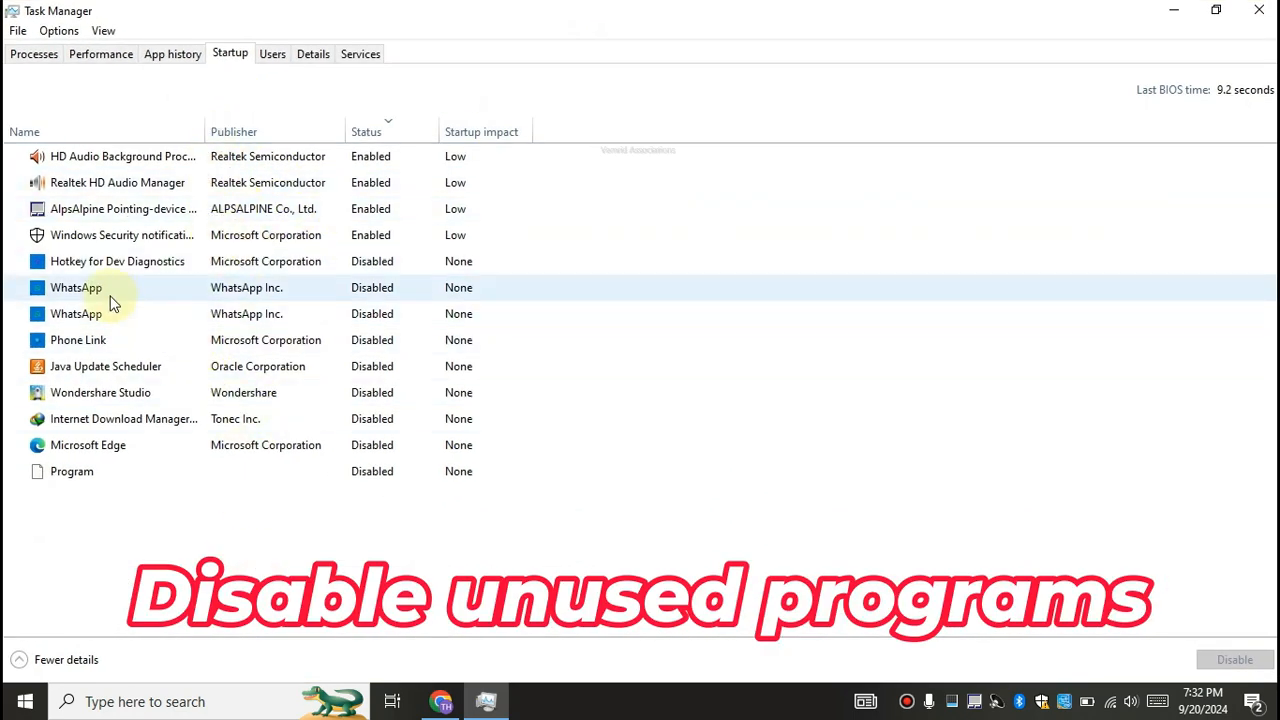
right_click(76, 287)
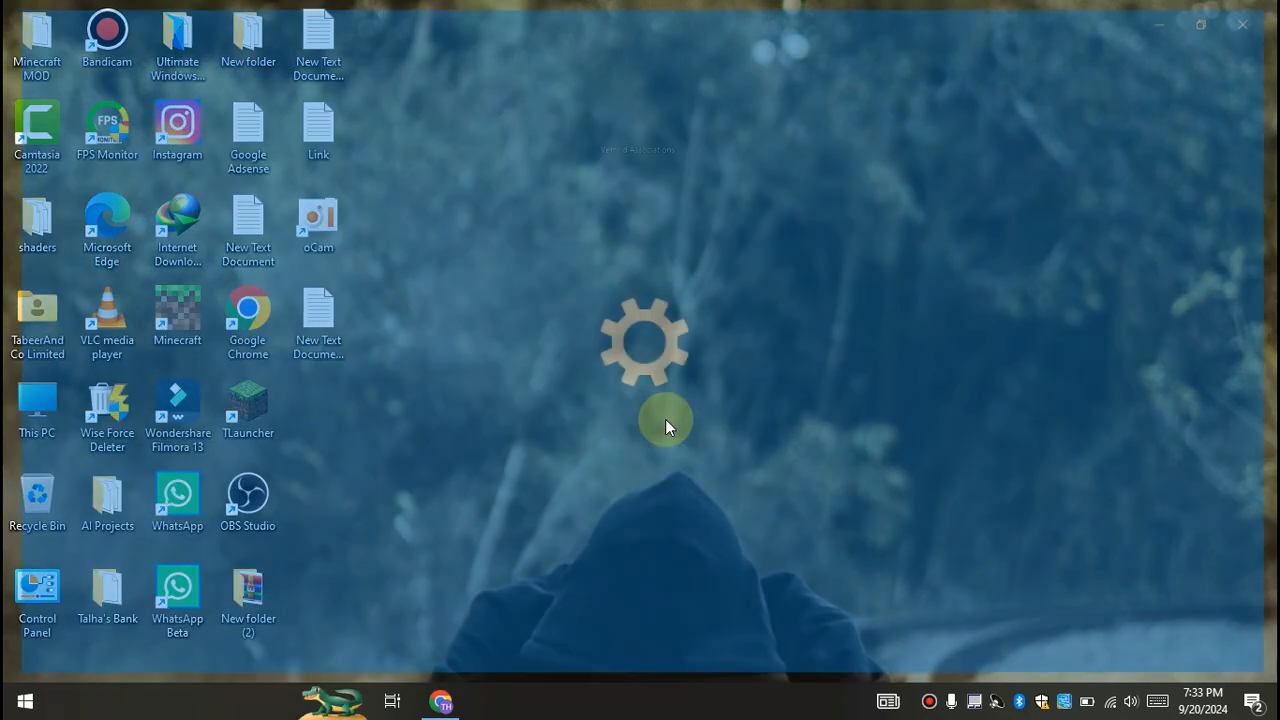
Switch 'Let apps run in the background' off under Privacy > Background apps
left_click(486, 701)
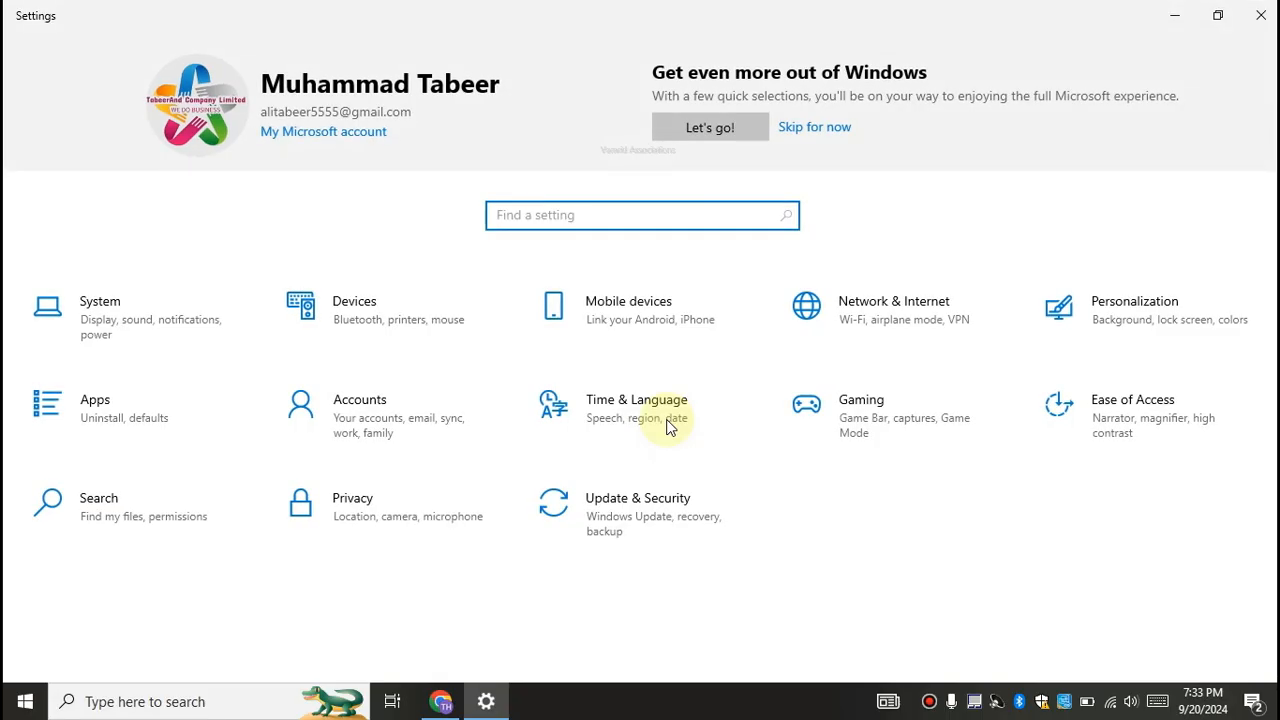
mouse_move(407, 530)
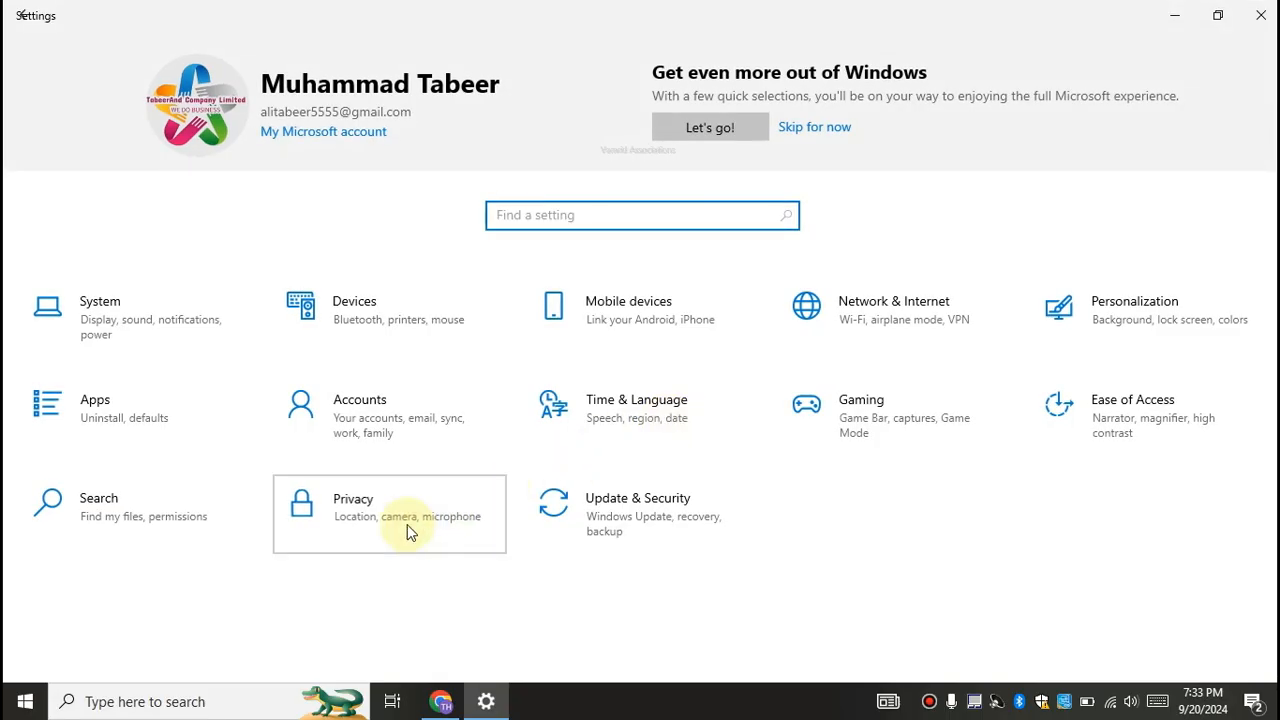
left_click(389, 513)
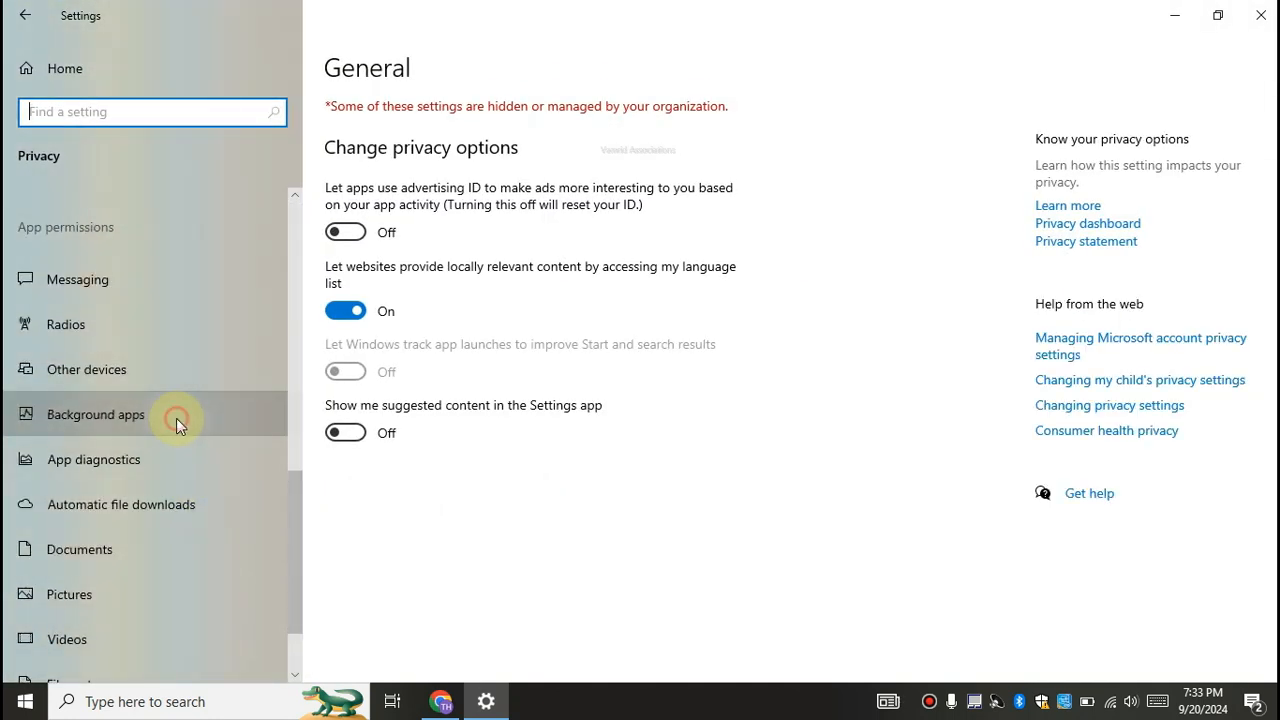
left_click(96, 414)
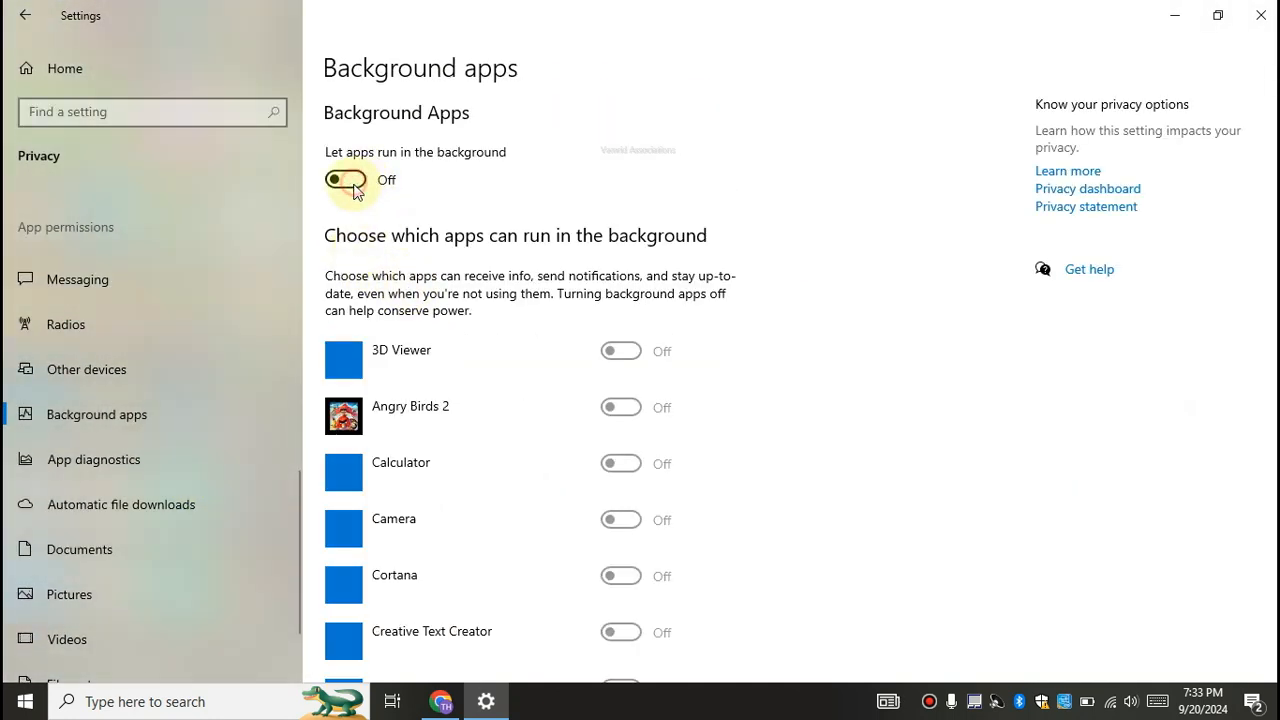
left_click(344, 180)
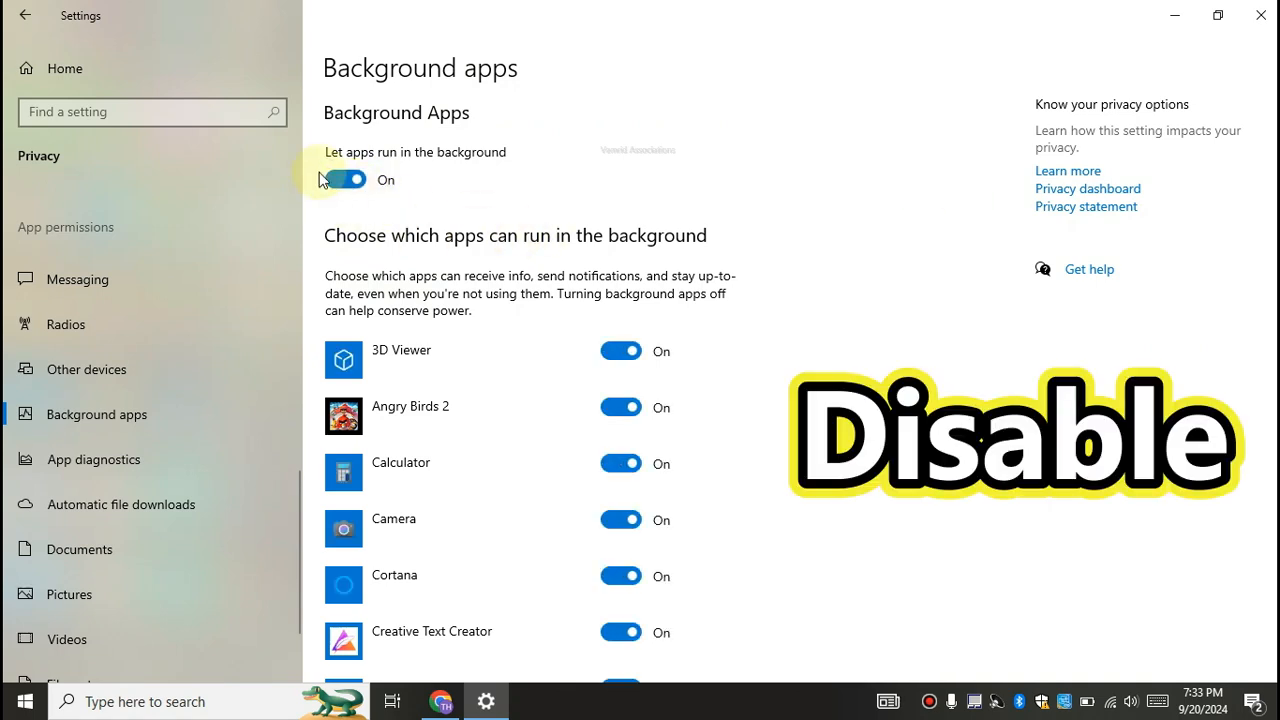
left_click(345, 179)
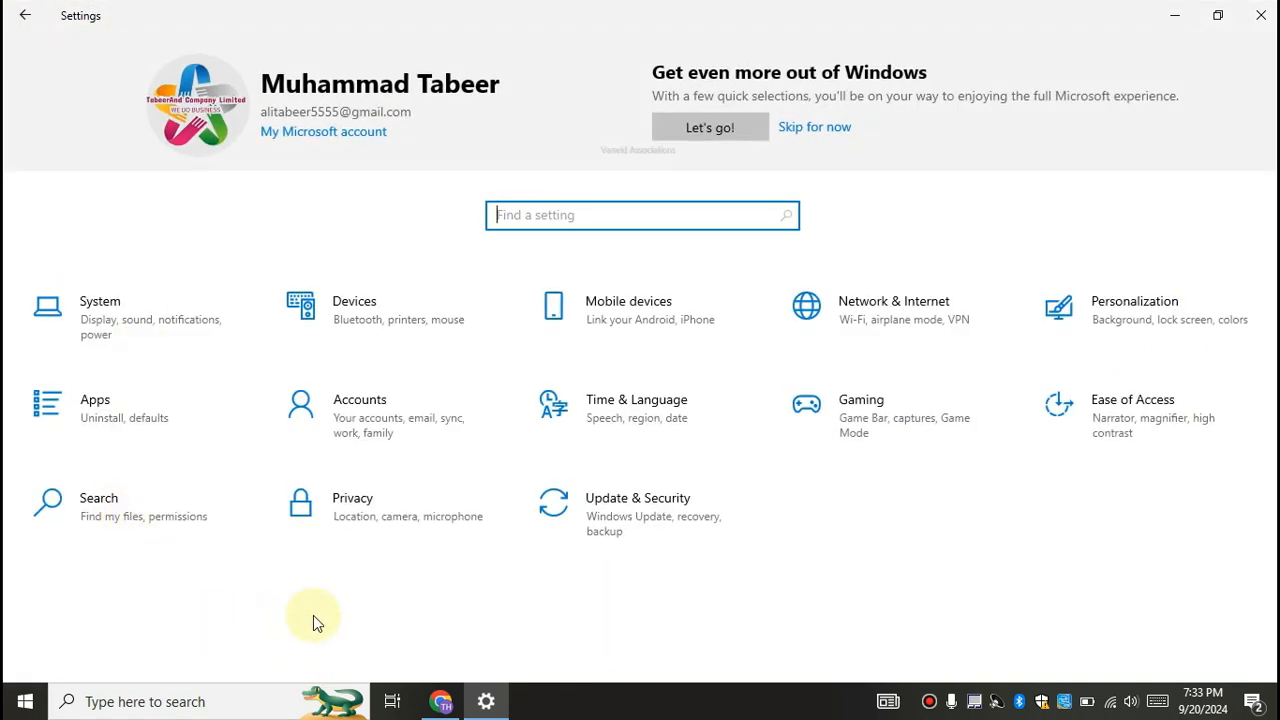
mouse_move(918, 407)
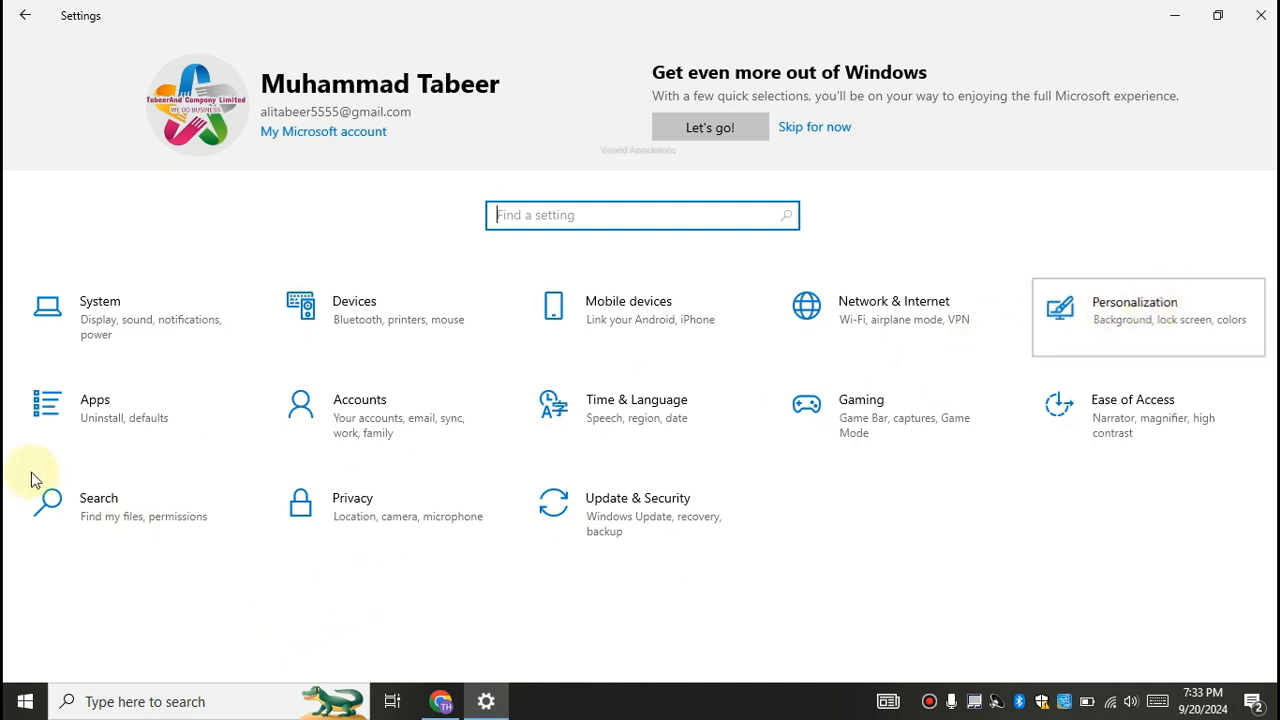
Toggle Transparency effects off on the Personalization > Colors page
left_click(1134, 302)
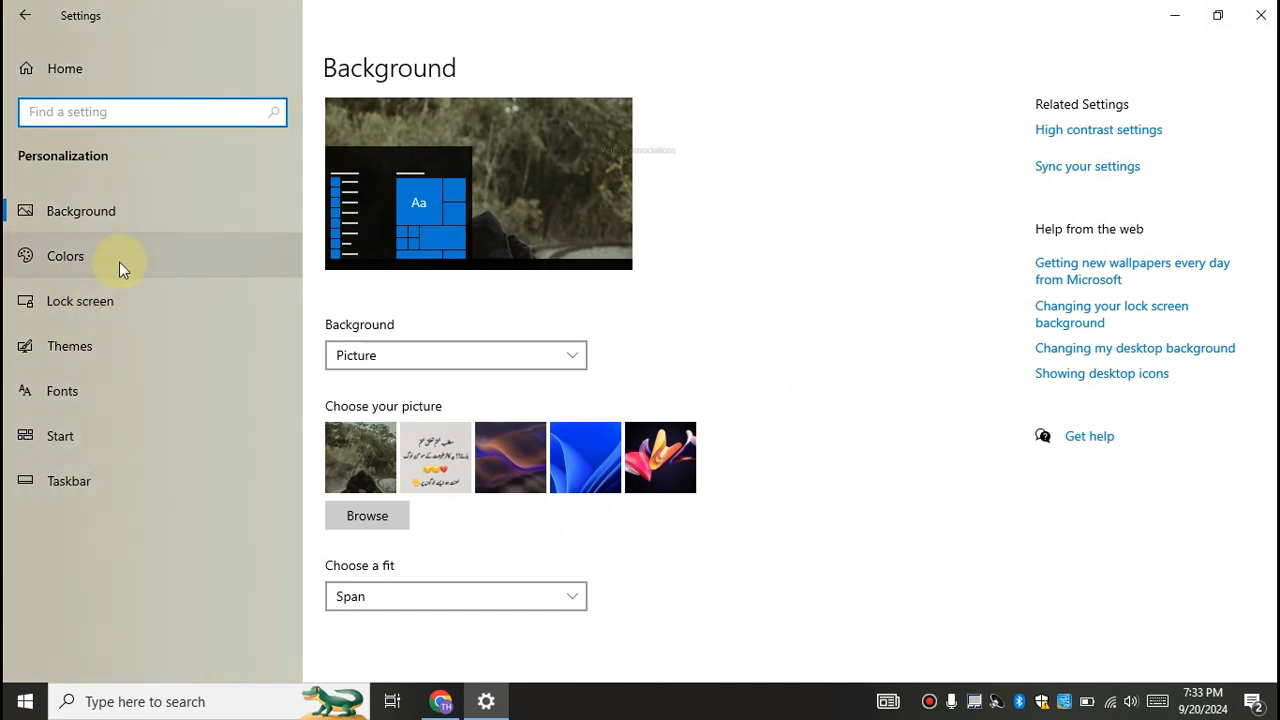
left_click(65, 256)
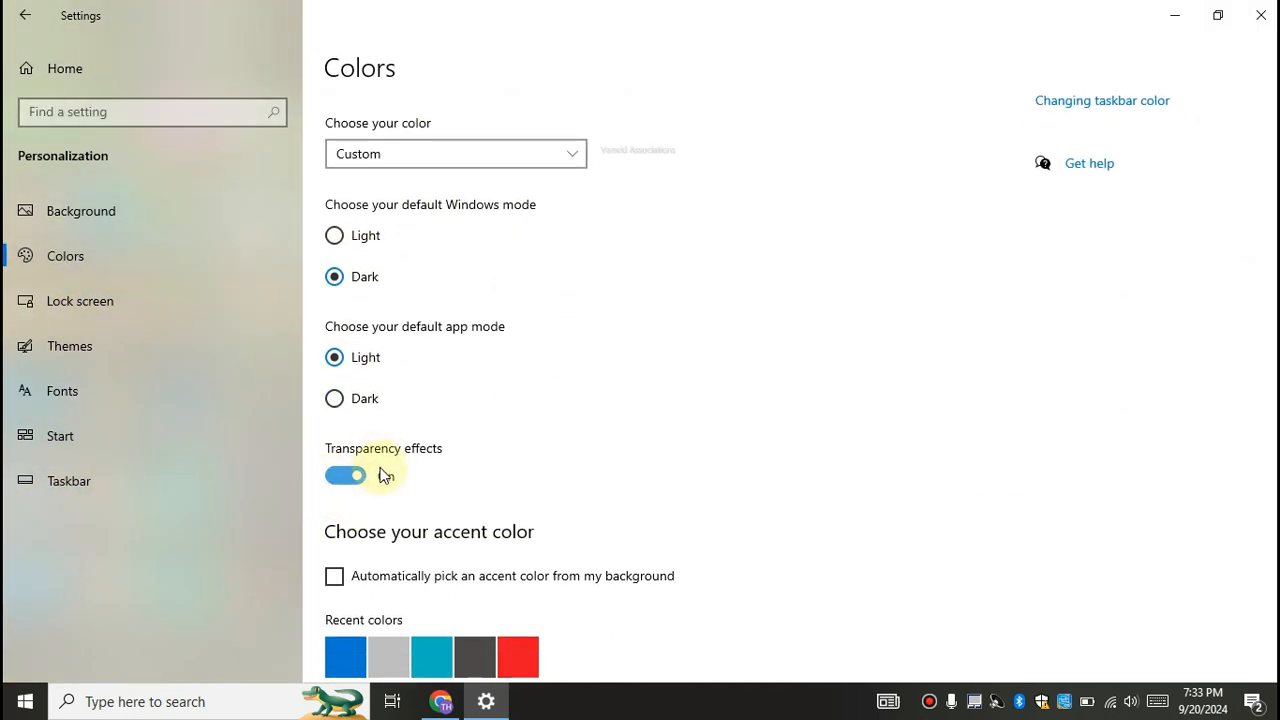
left_click(346, 475)
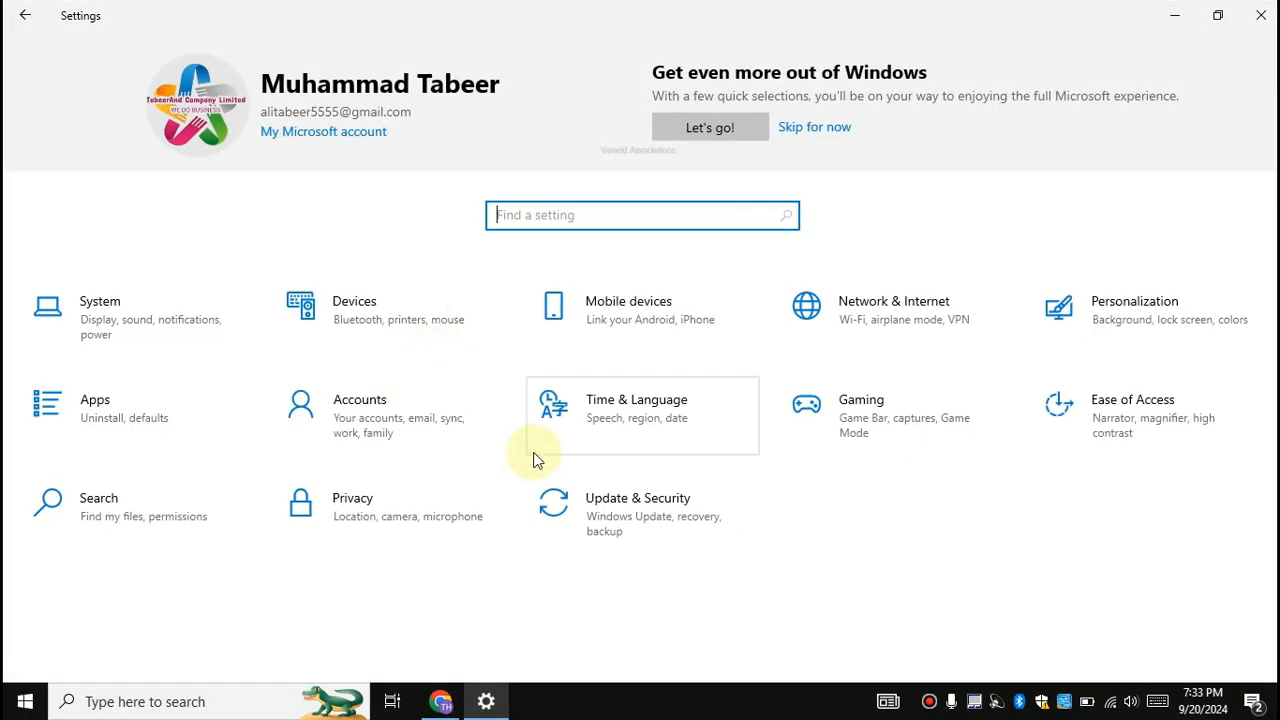
mouse_move(140, 345)
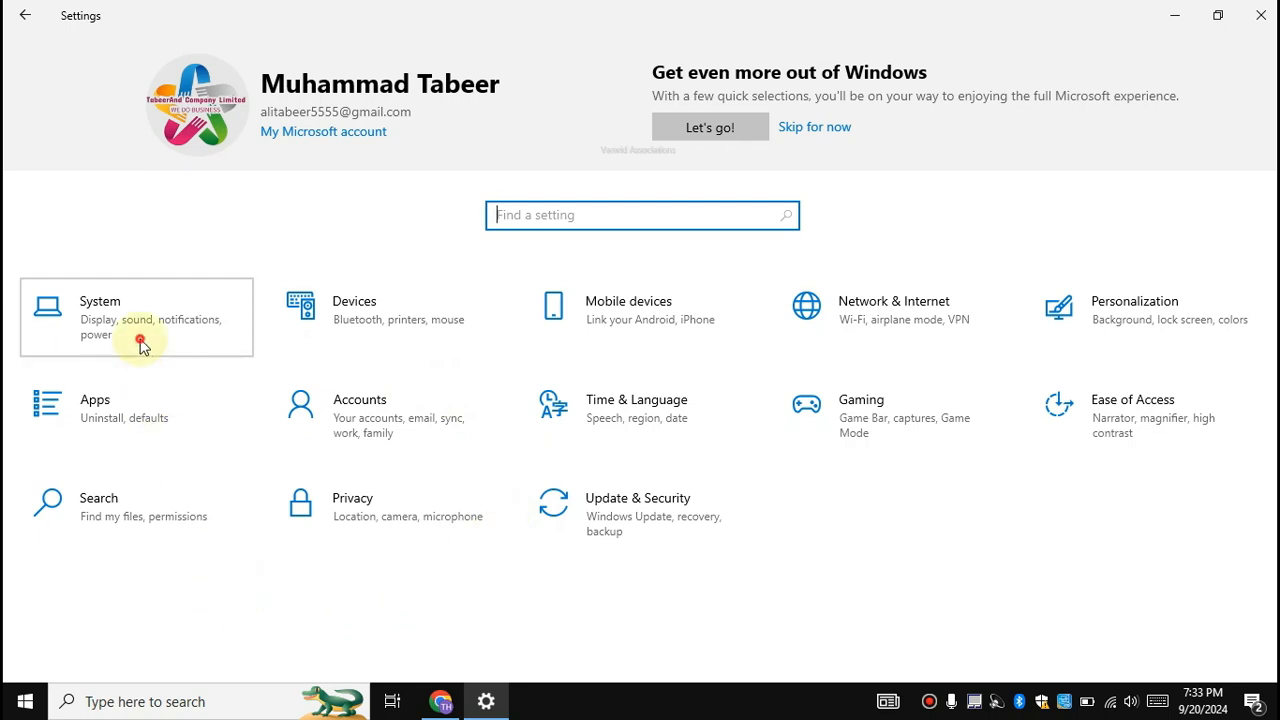
Toggle Storage Sense off and back on under System > Storage
left_click(135, 317)
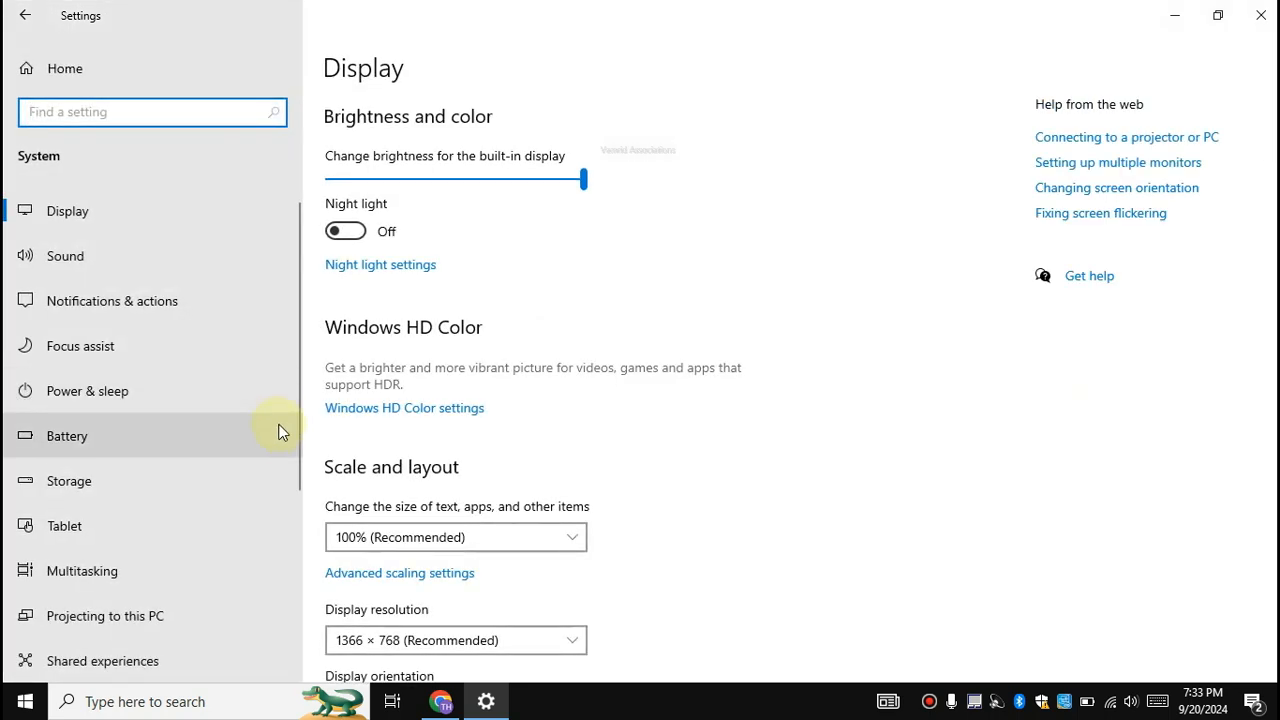
mouse_move(175, 489)
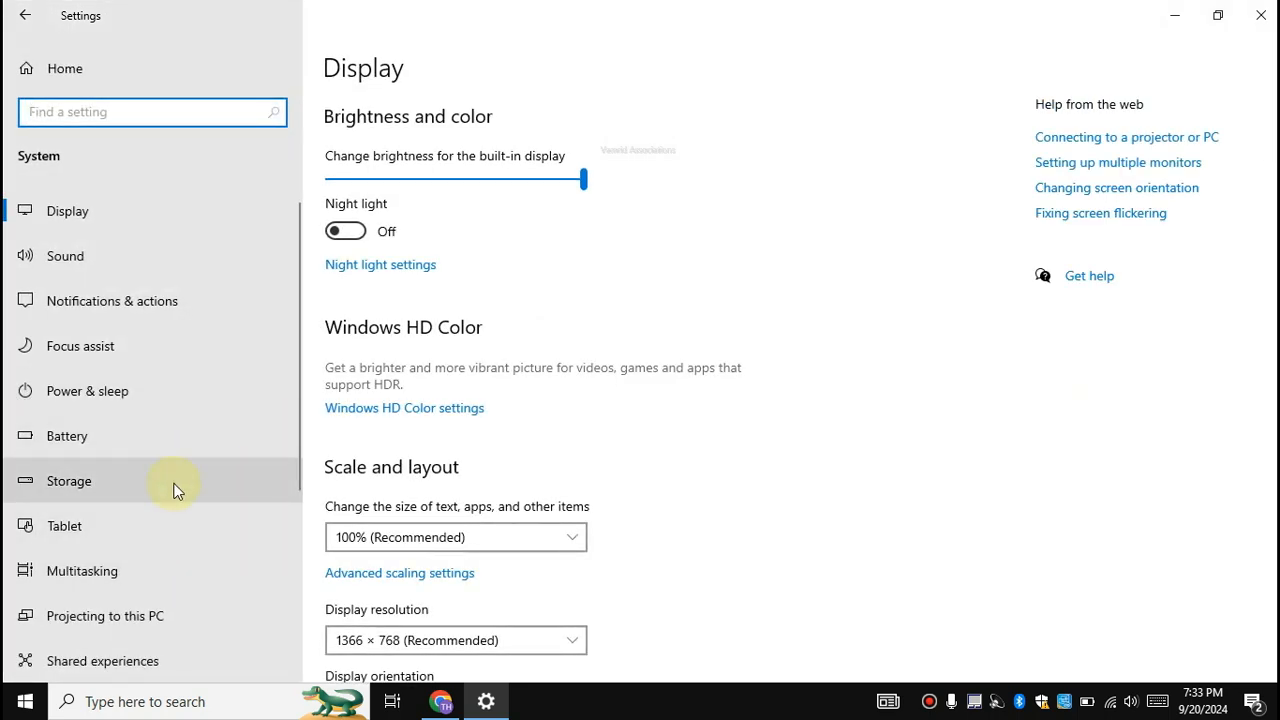
left_click(69, 481)
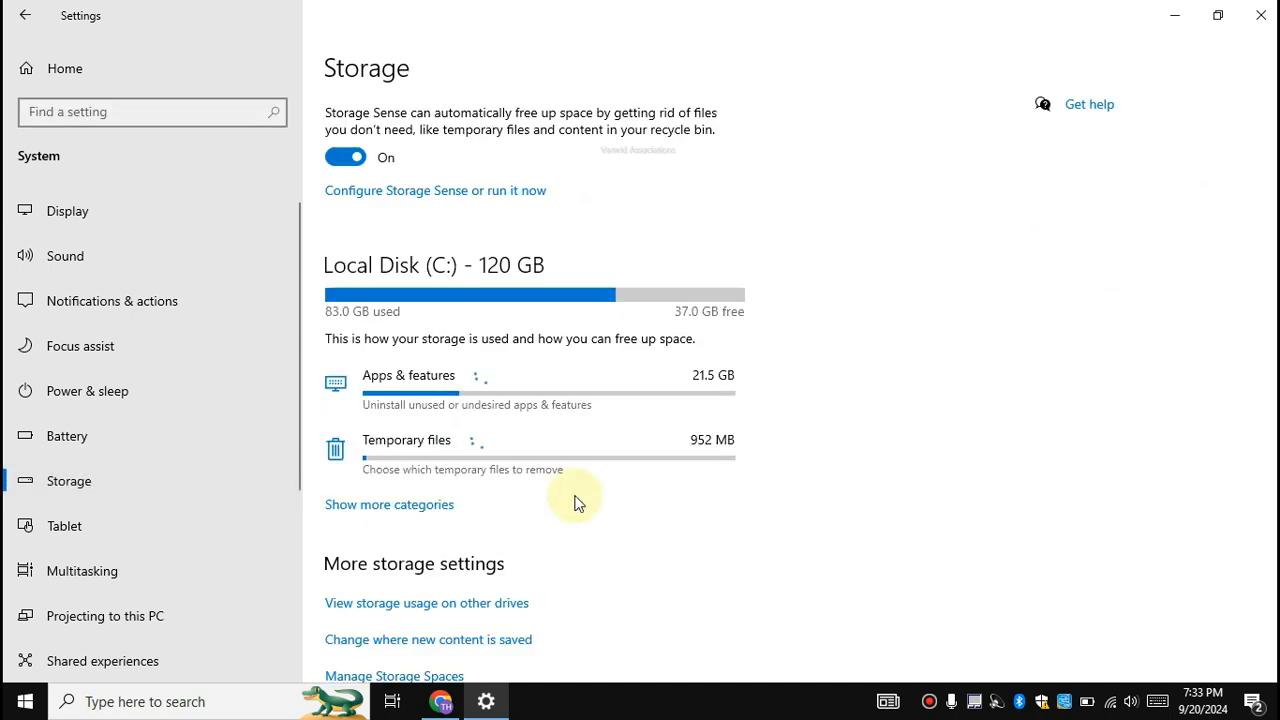
left_click(345, 157)
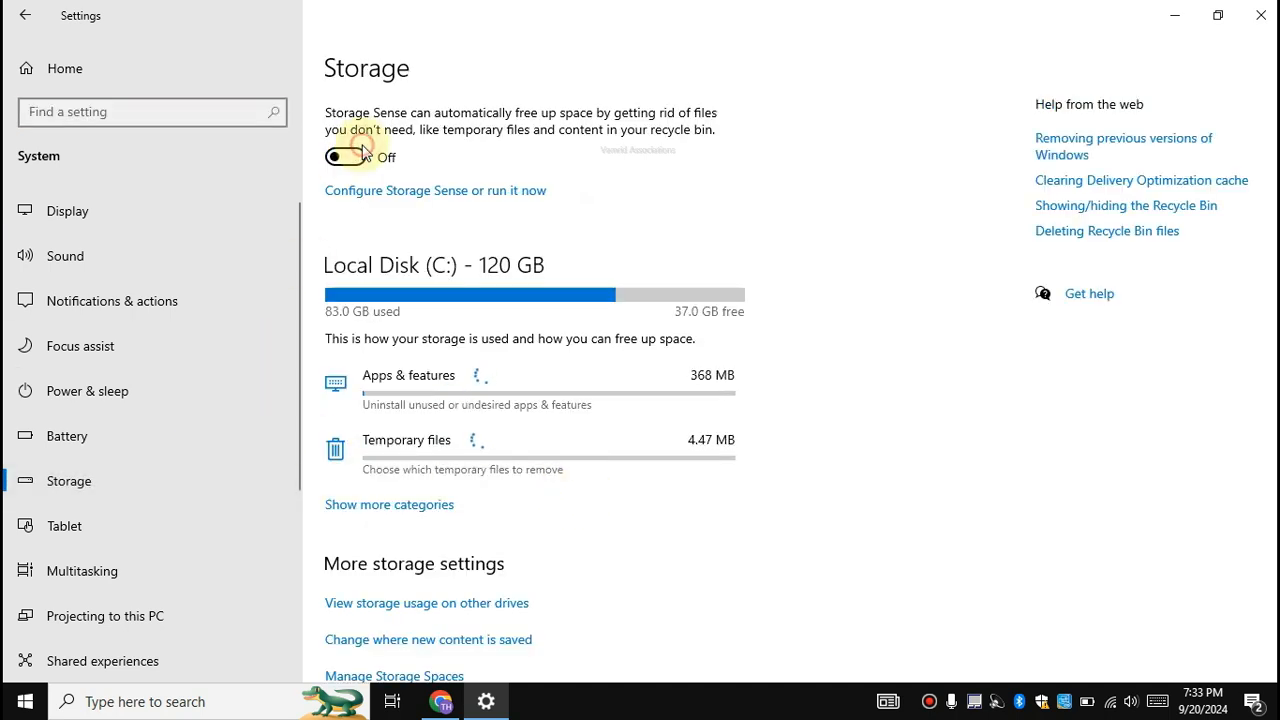
left_click(343, 156)
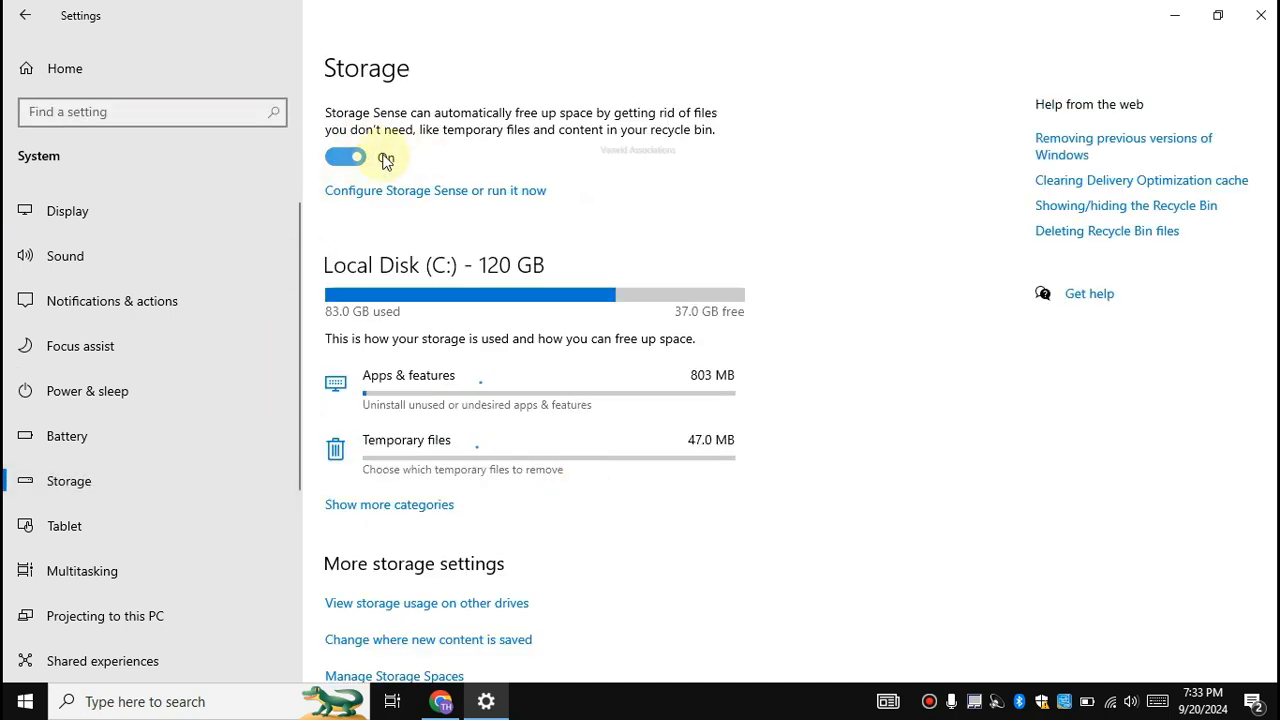
left_click(25, 14)
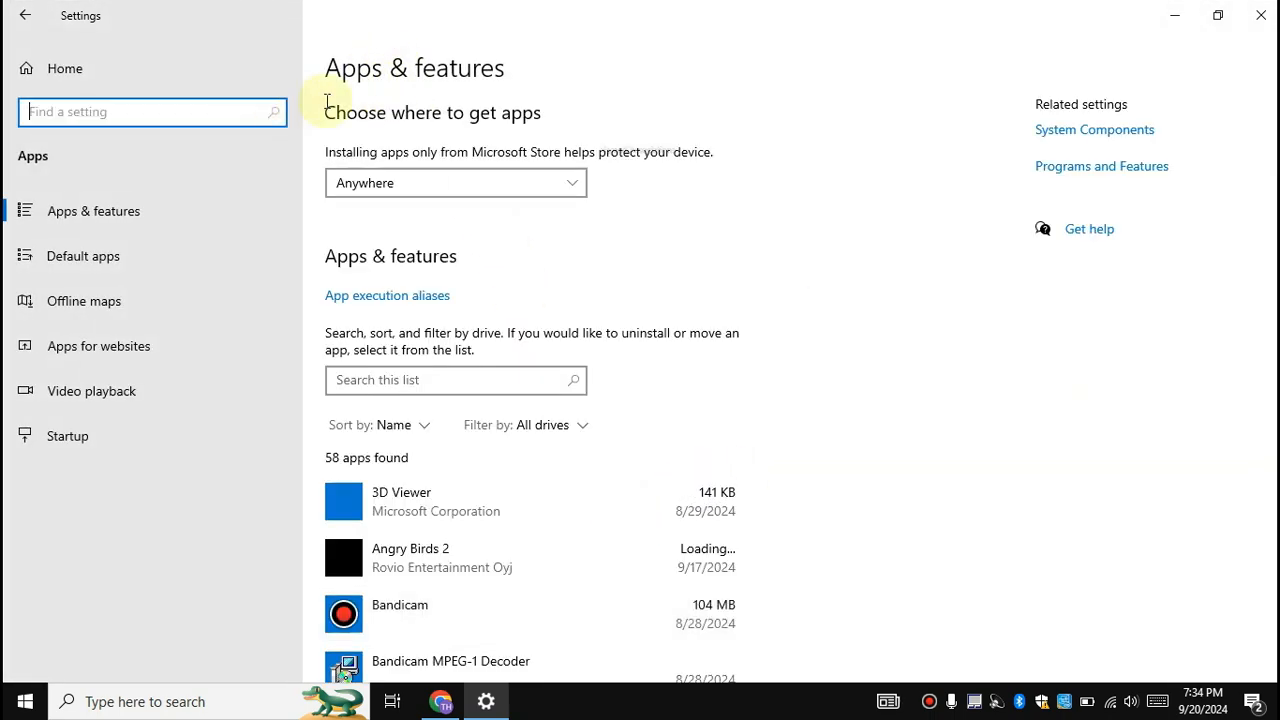
Scroll down through the Apps & features installed-apps list, then back up
scroll("down", 3)
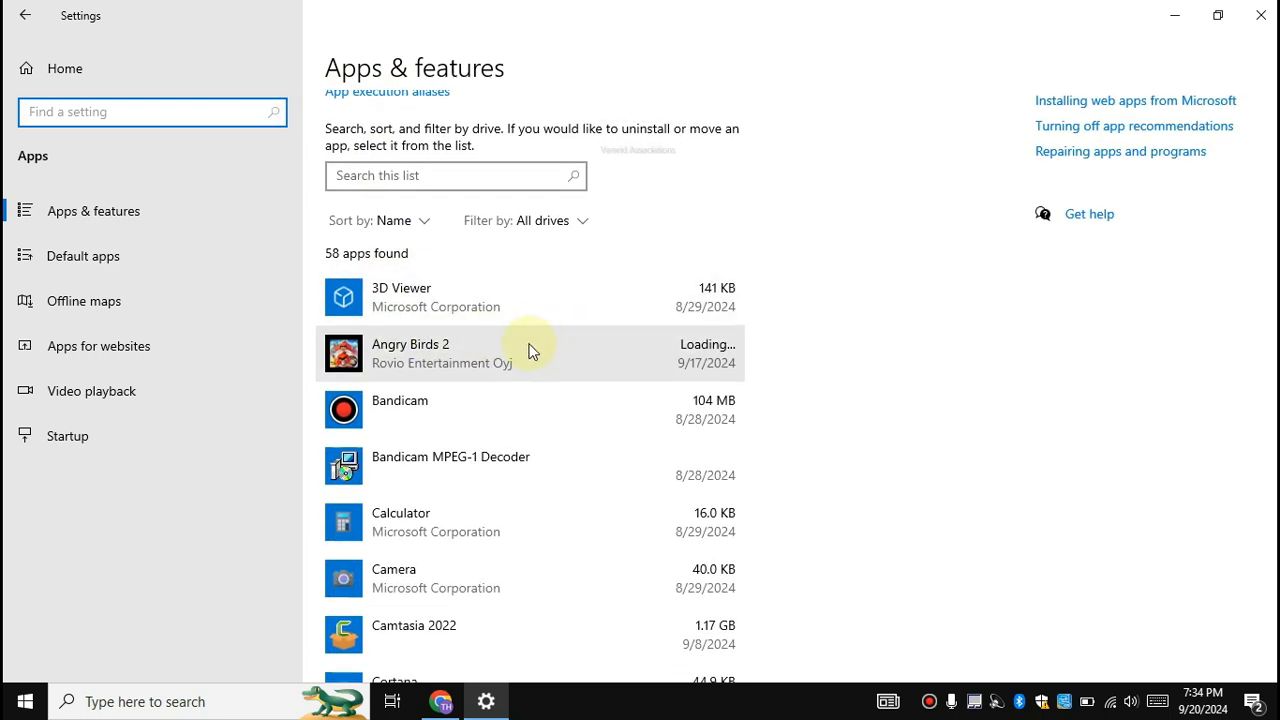
scroll("down", 3)
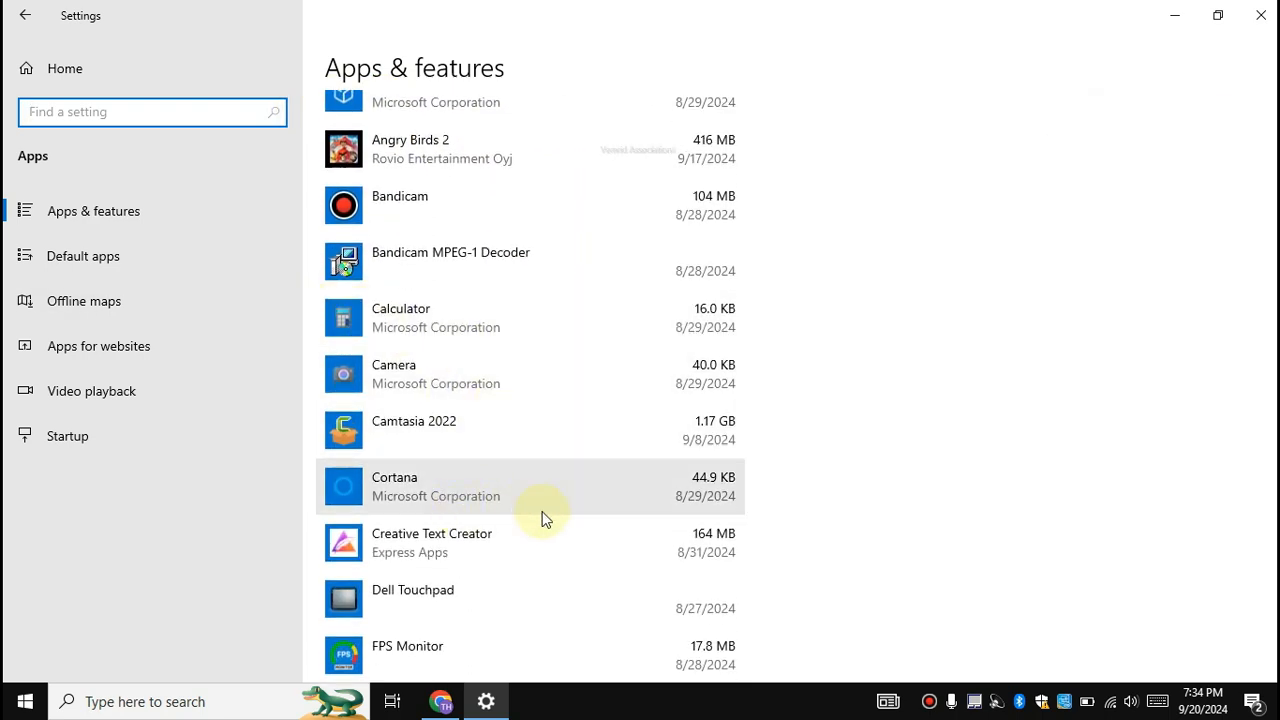
scroll("down", 3)
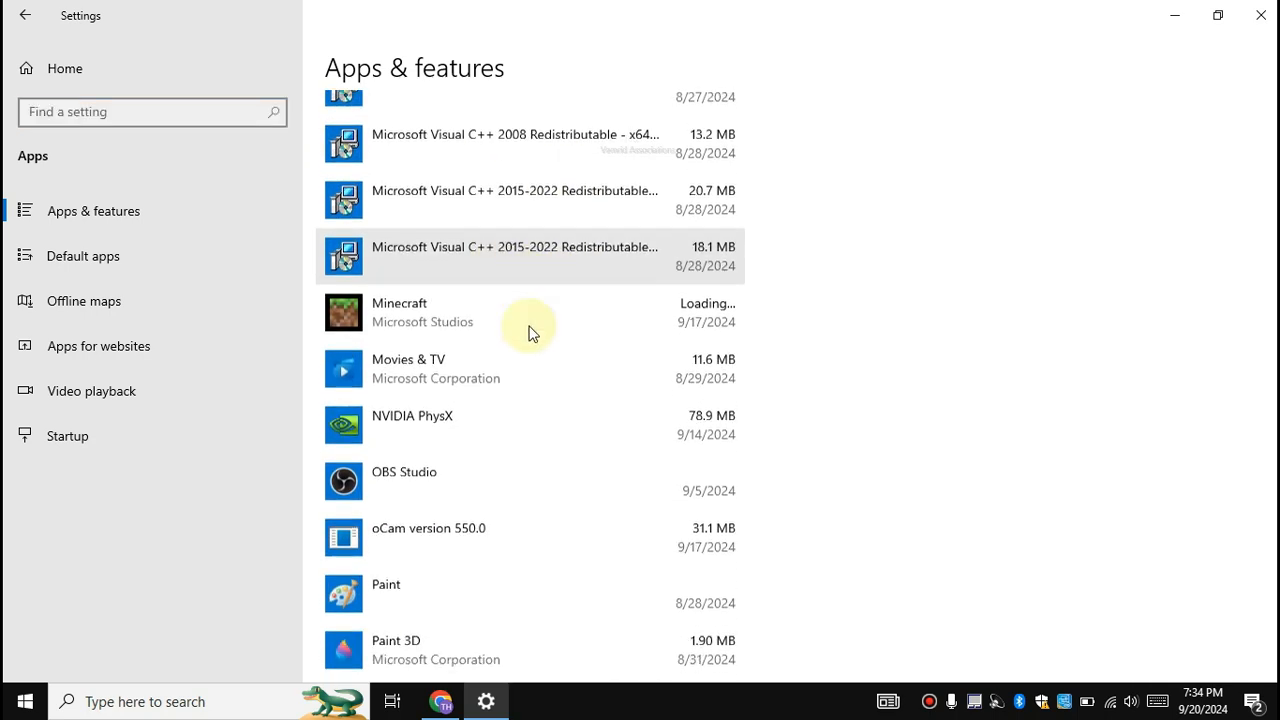
scroll("down", 3)
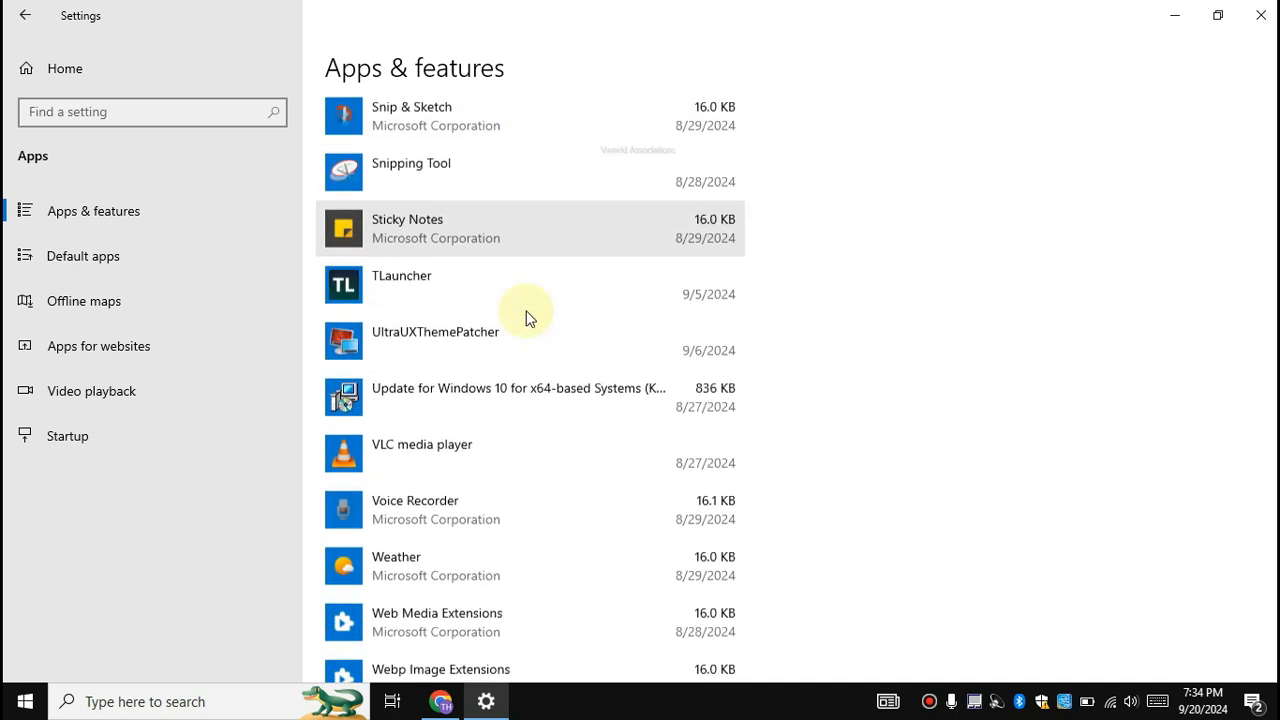
scroll("down", 3)
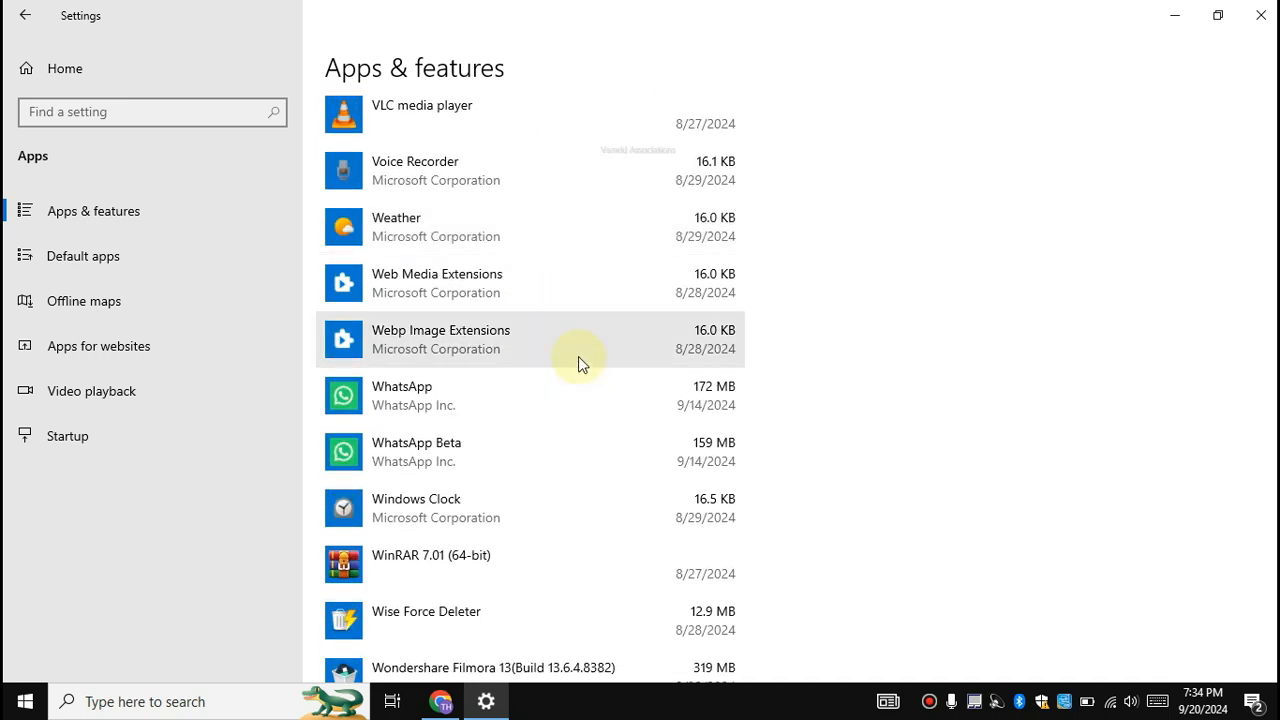
scroll("up", 3)
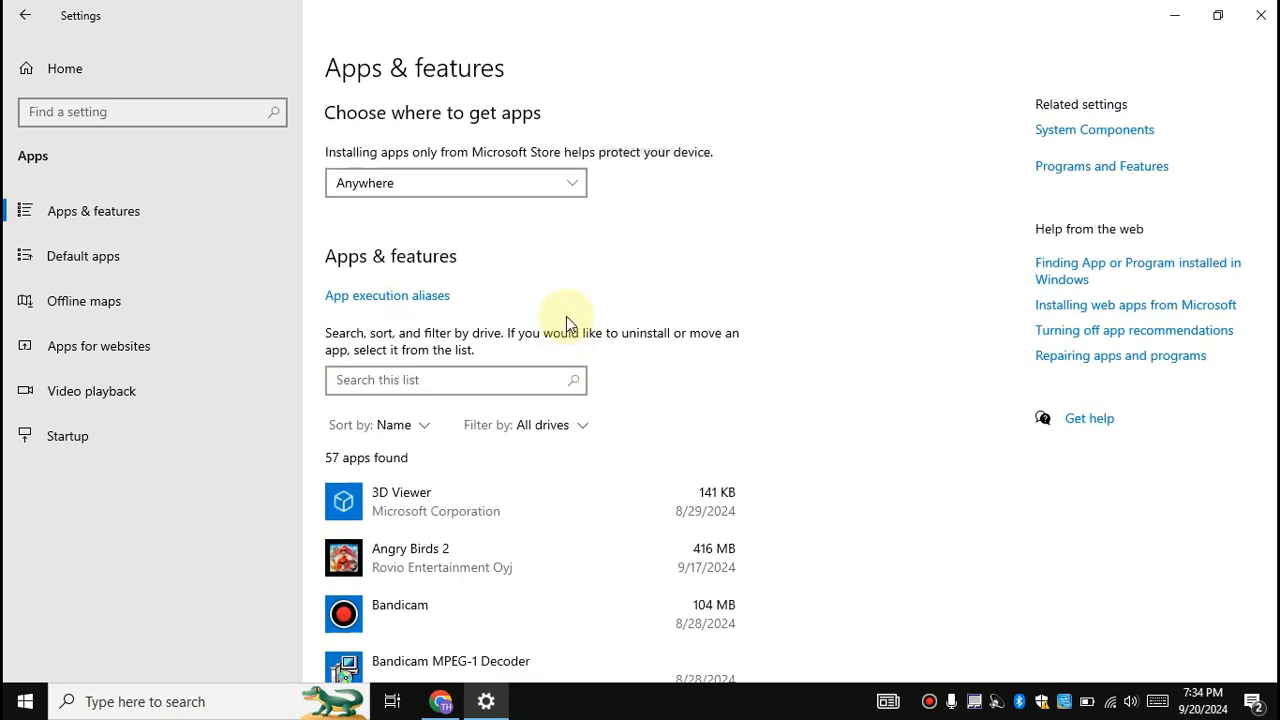
Turn Game Bar off and stop the controller from opening it
left_click(25, 15)
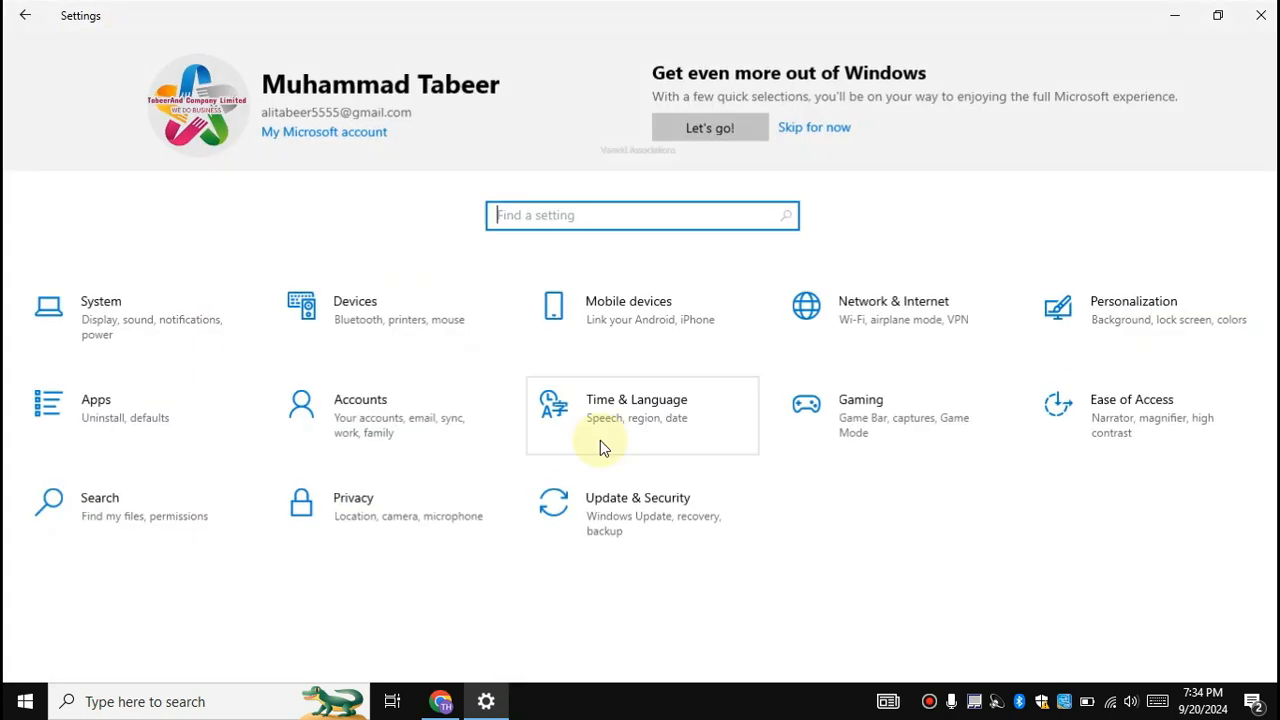
left_click(860, 399)
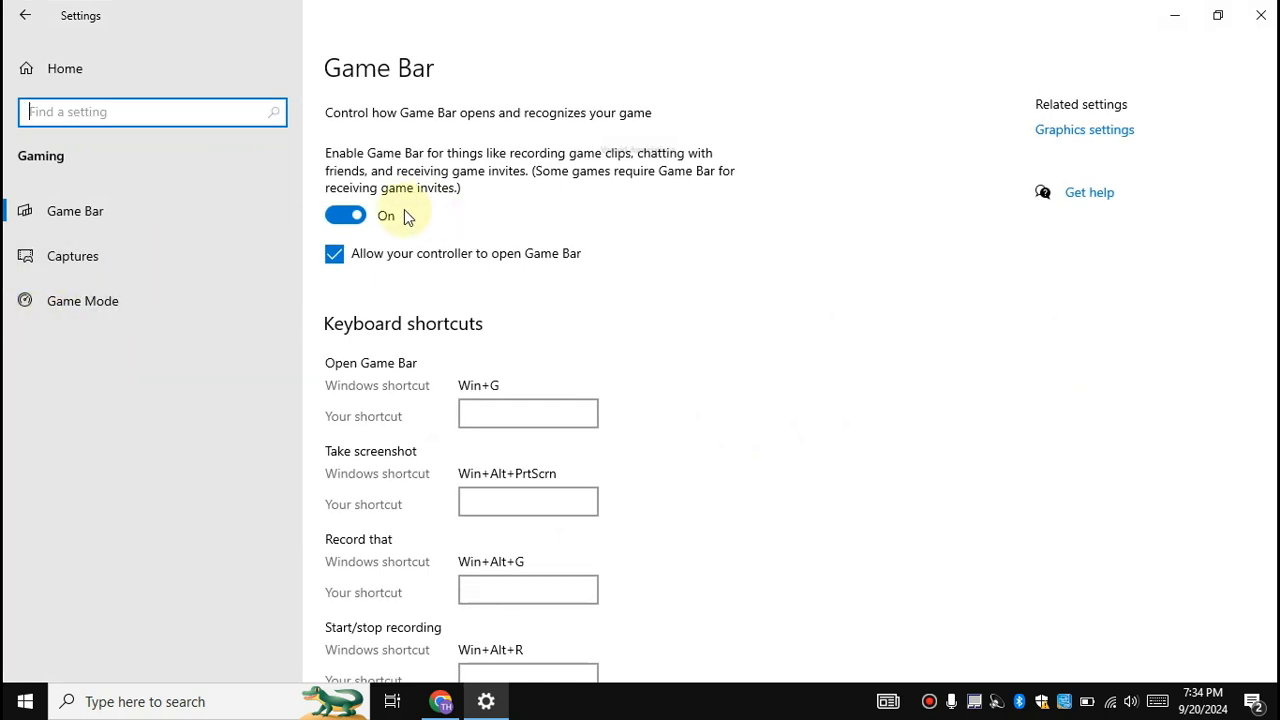
left_click(345, 214)
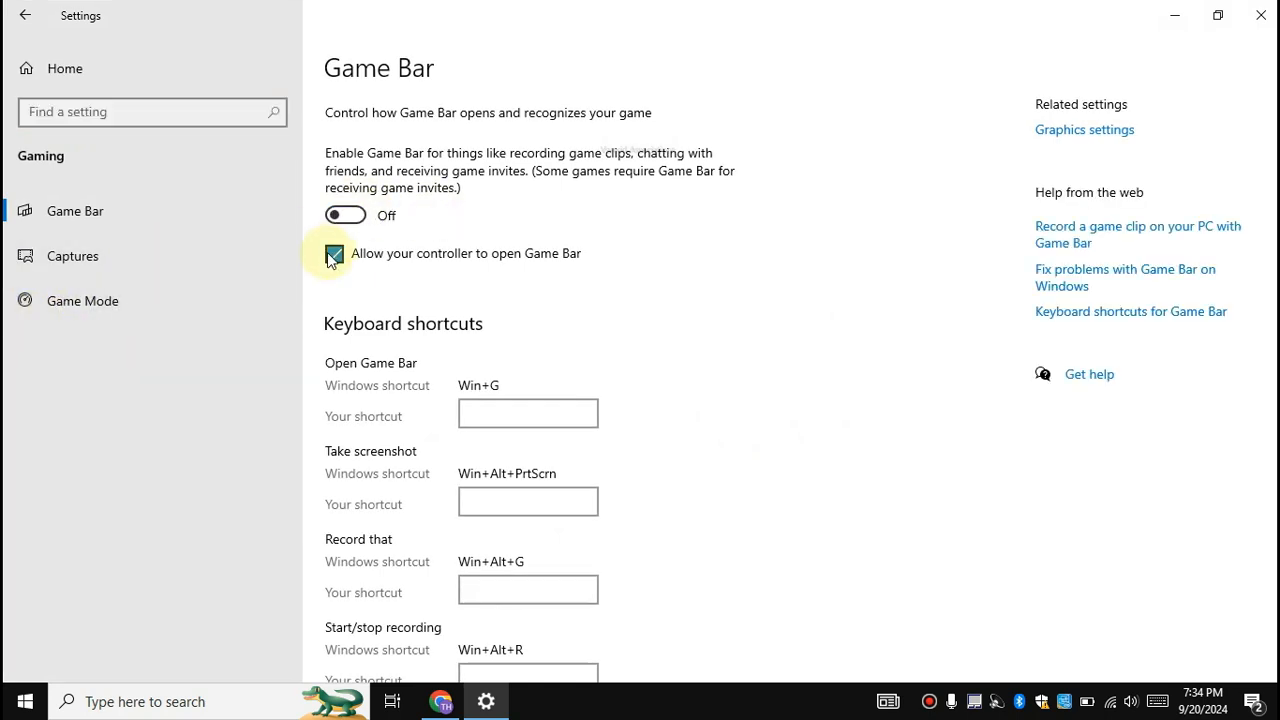
left_click(334, 254)
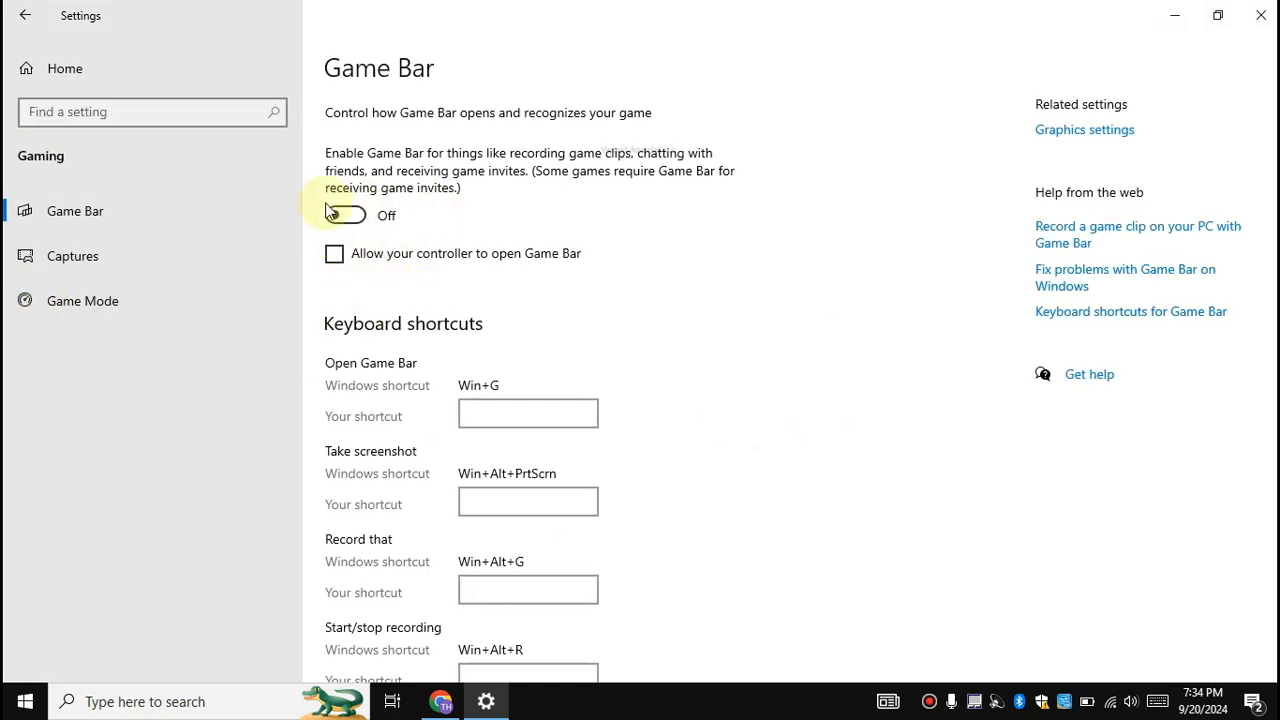
Turn Game Mode on and close Settings
left_click(82, 300)
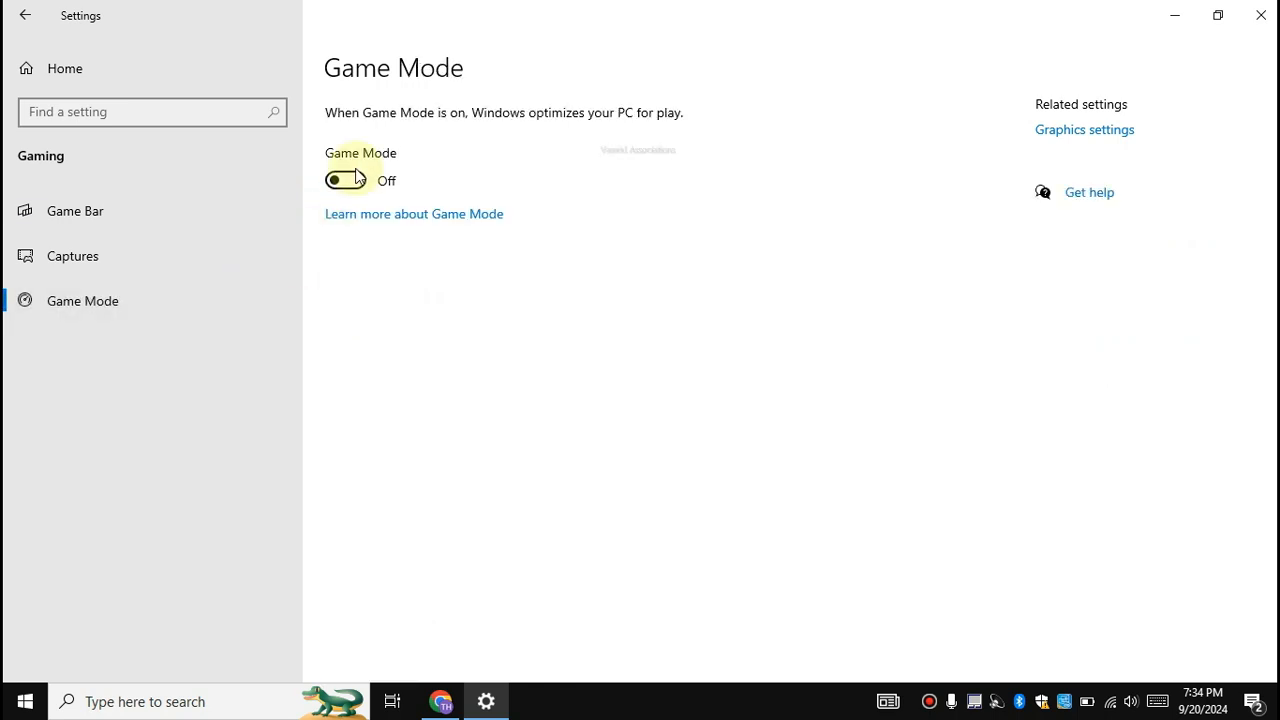
left_click(345, 180)
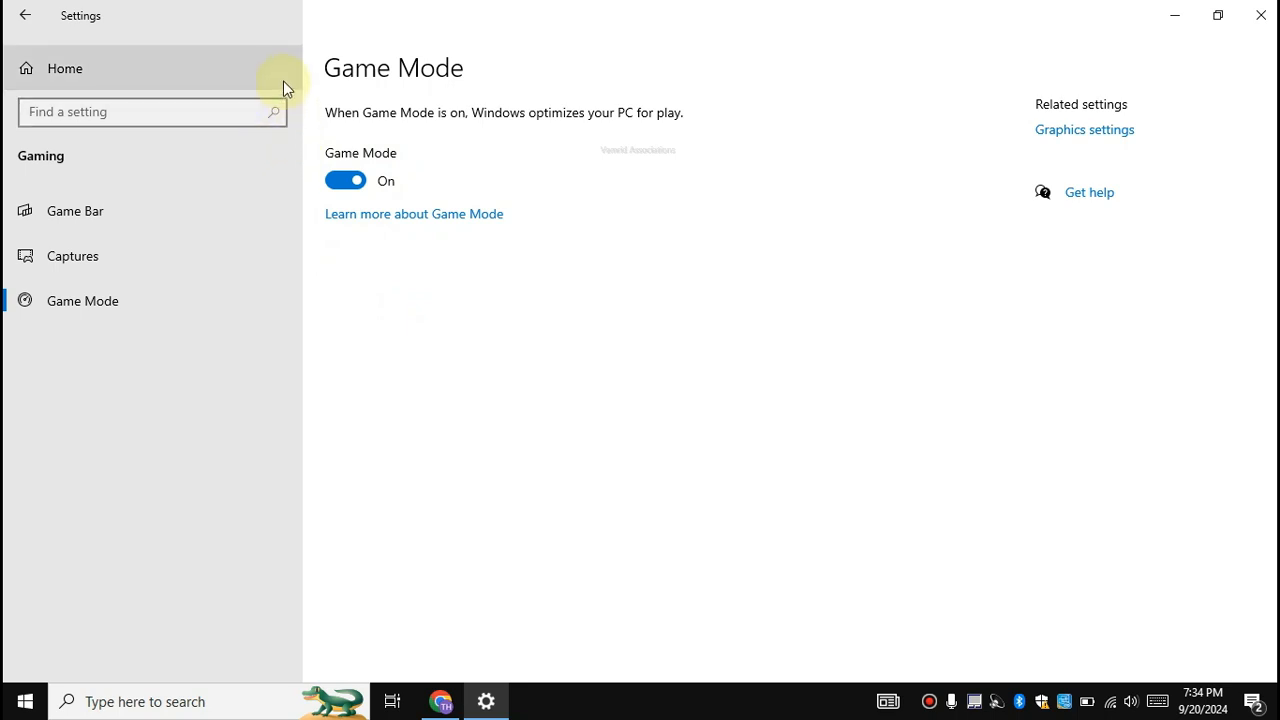
left_click(64, 68)
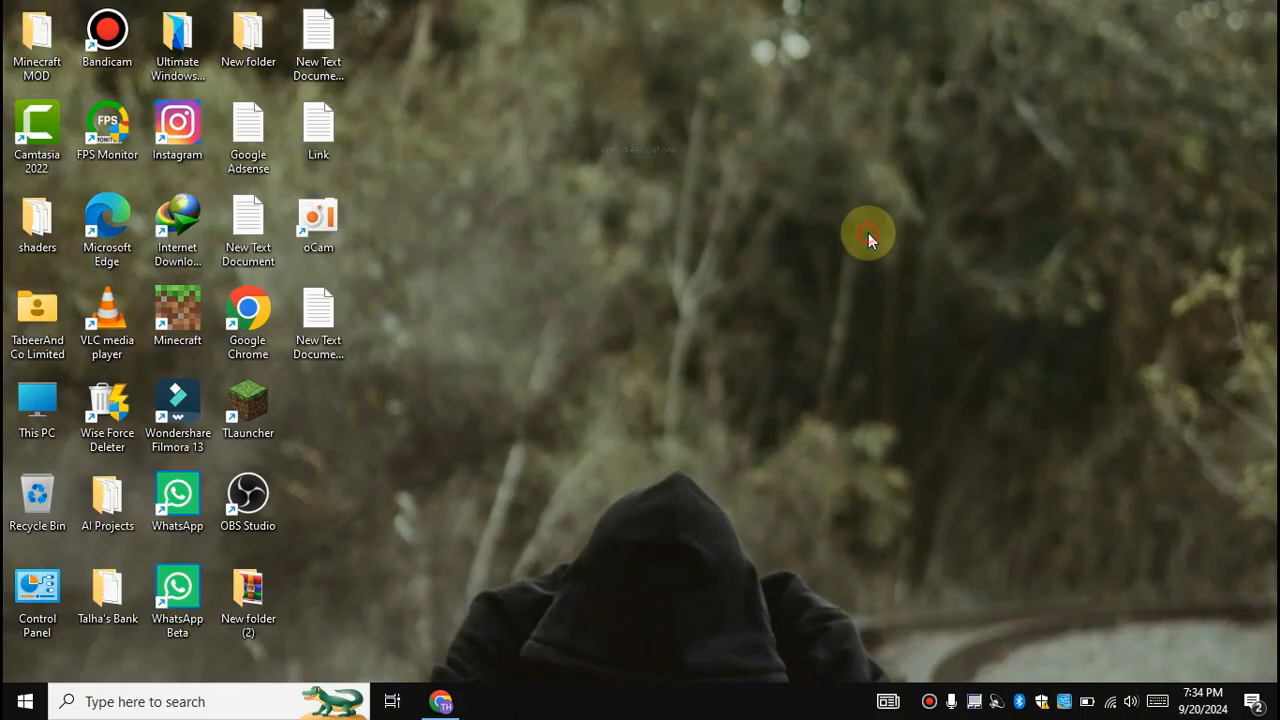
Search the taskbar for "defragment and Optimize Drives" to launch Optimize Drives
left_click(150, 701)
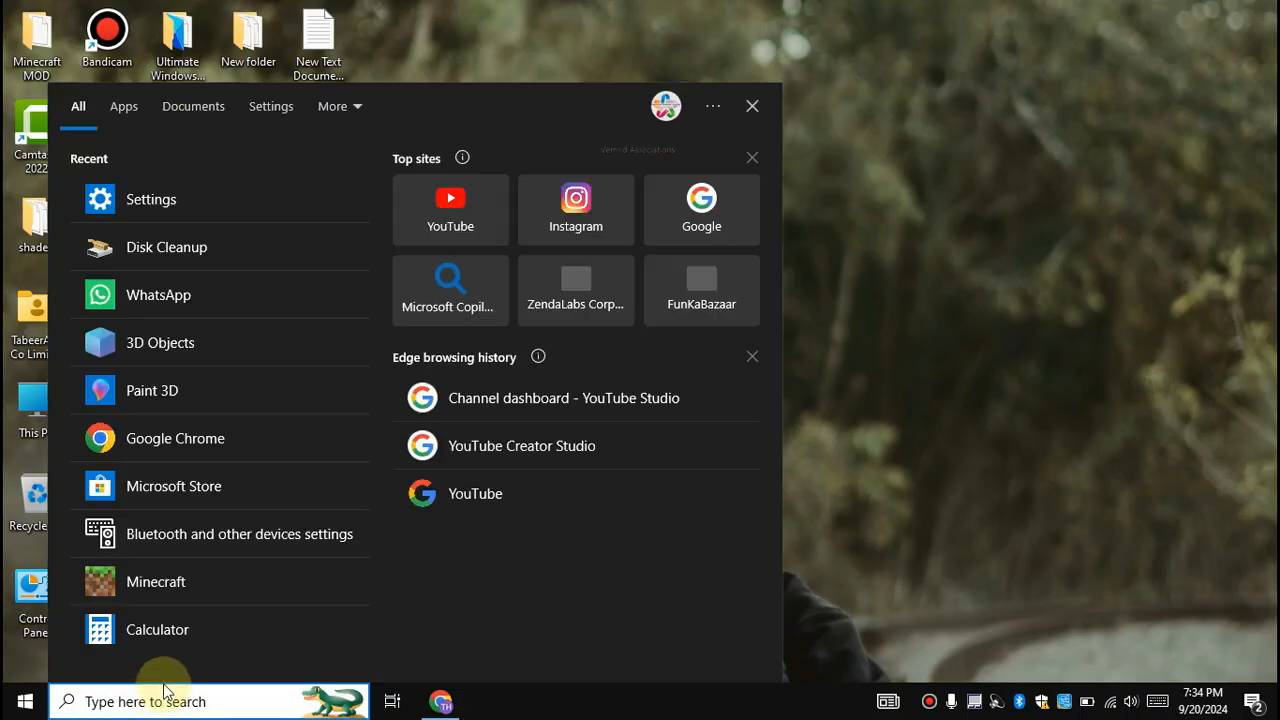
type("defragment and Optimize Drives")
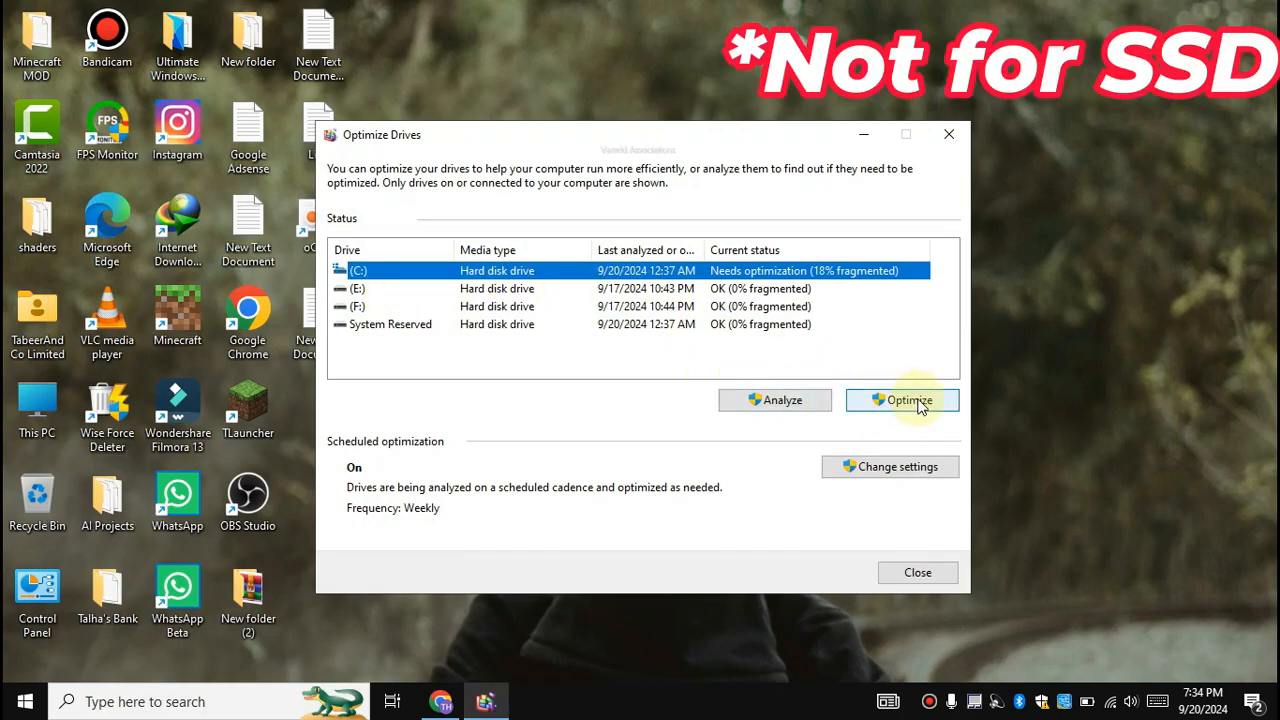
Optimize drive C, then all drives, and list the schedule's frequency options
left_click(902, 400)
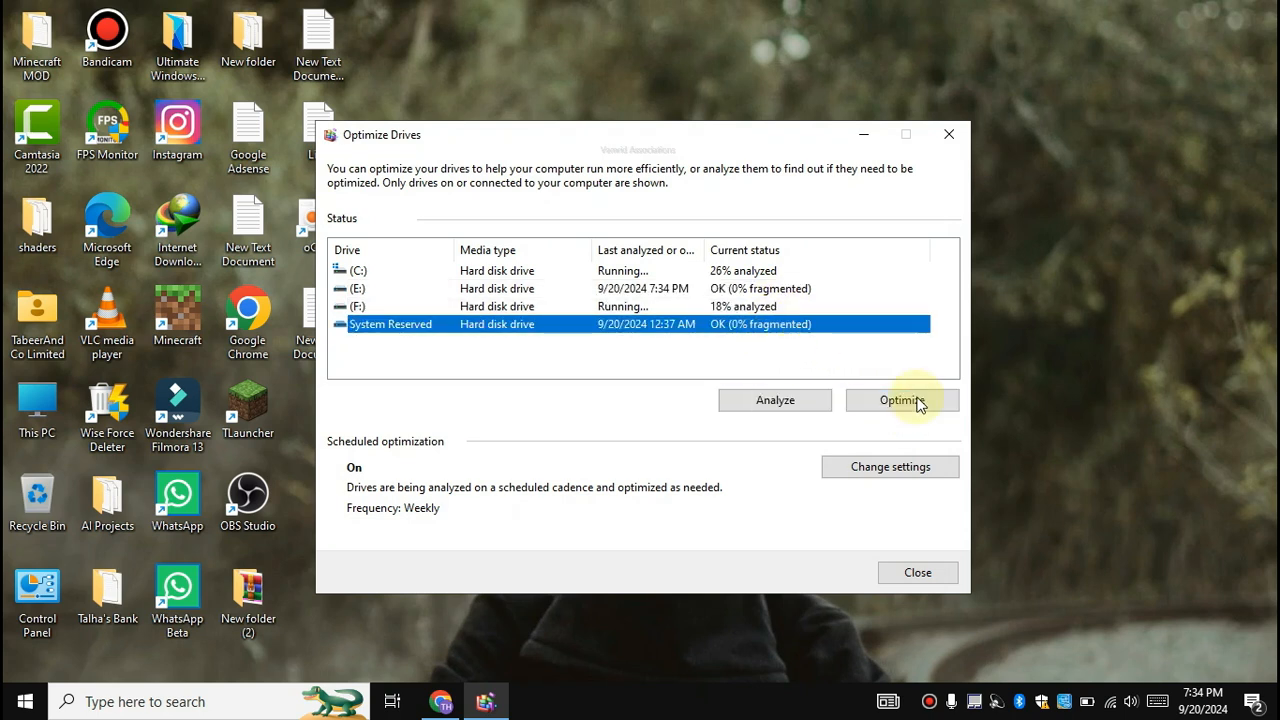
left_click(901, 400)
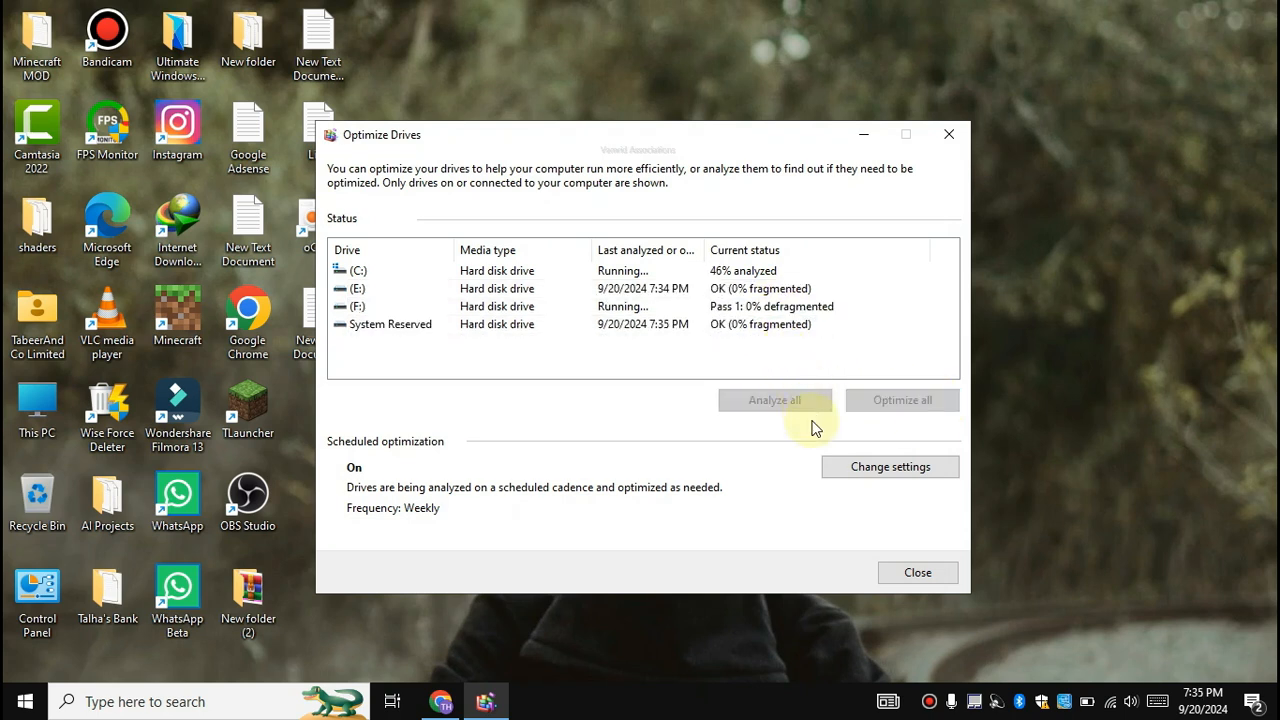
mouse_move(560, 372)
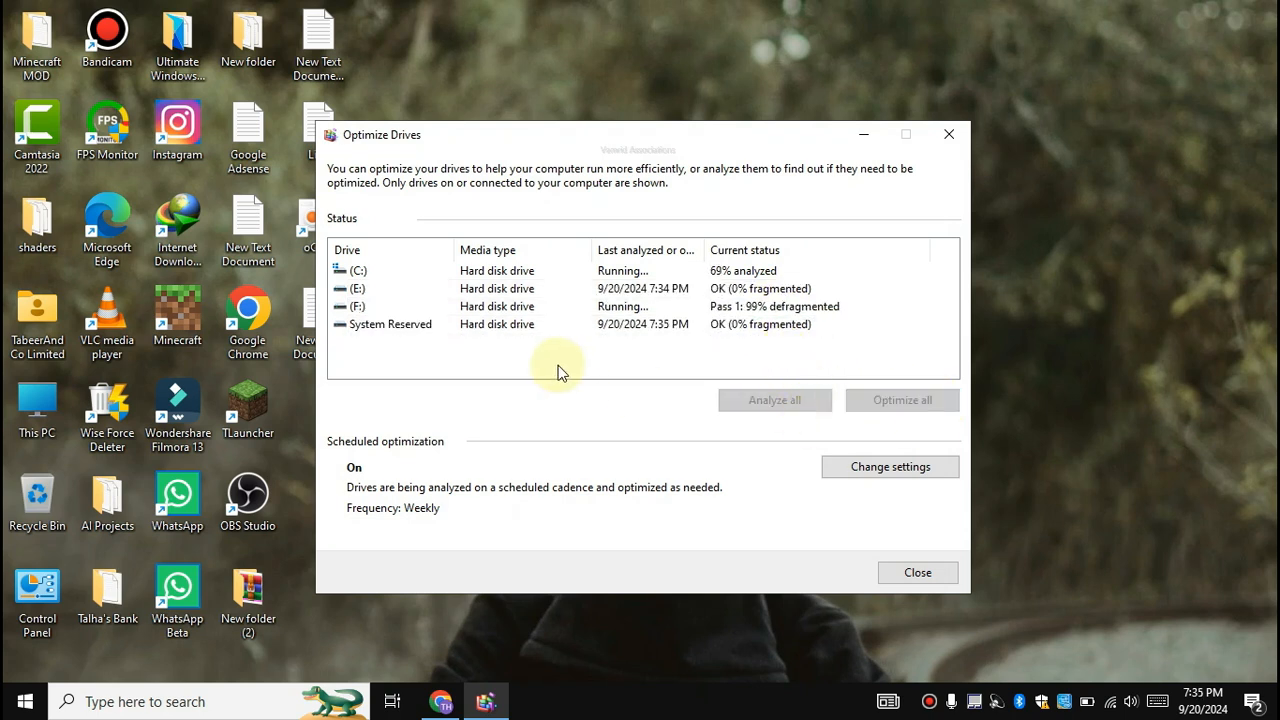
left_click(689, 273)
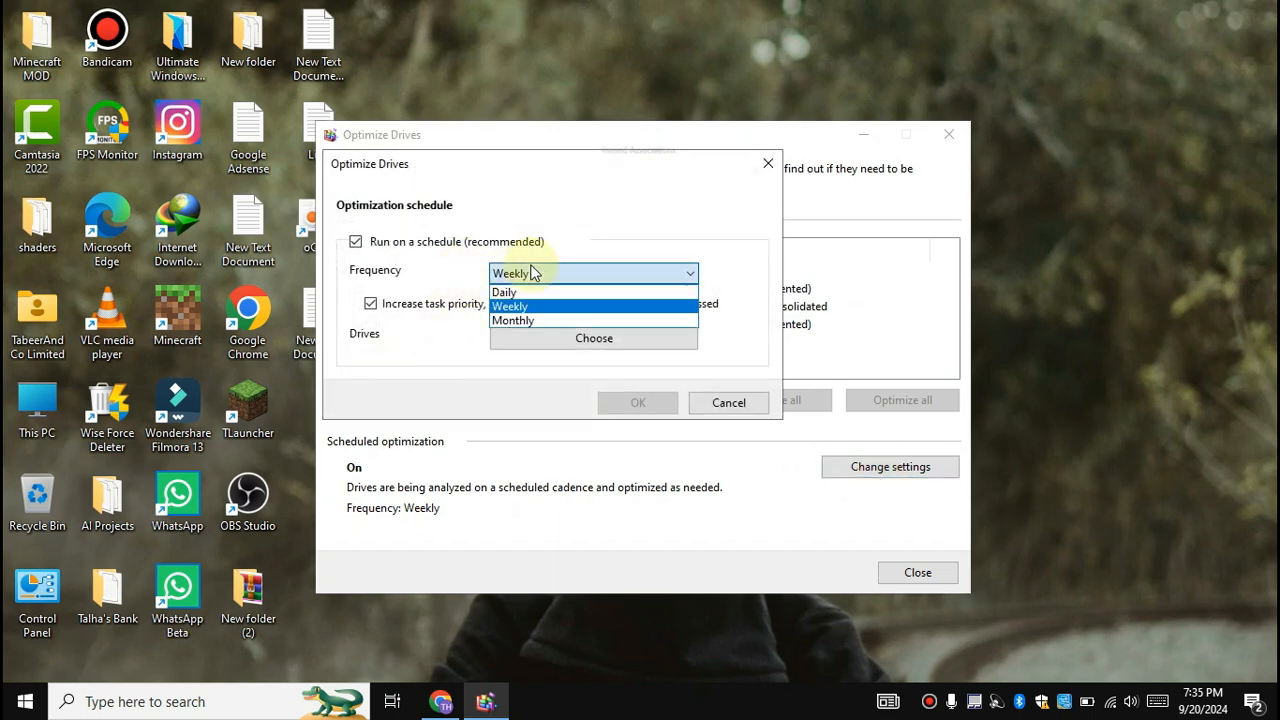